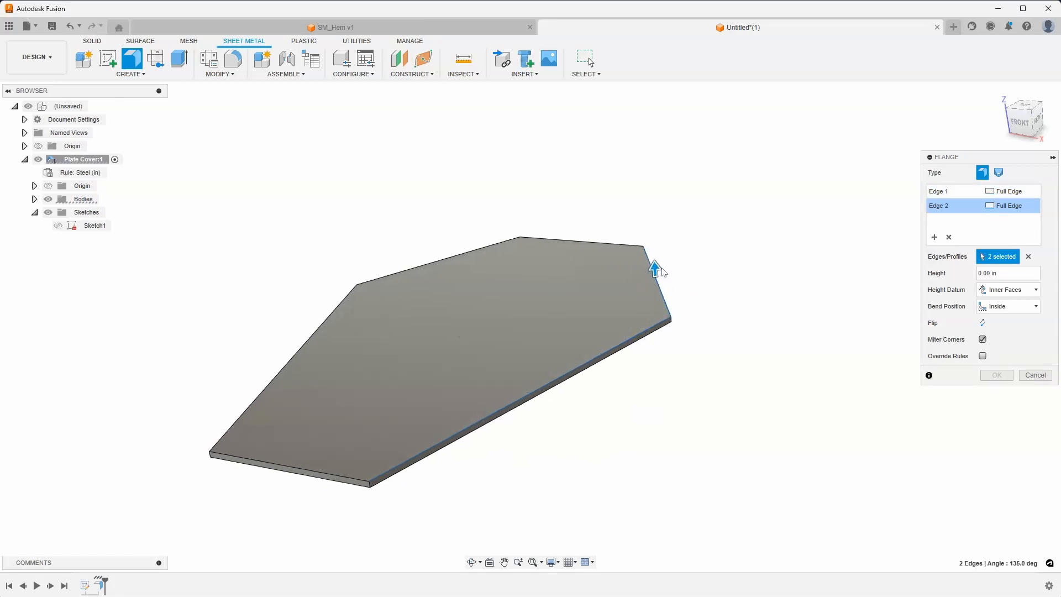
# - Pull a flange up from the two plate edges and set its height to 0.75 in
pyautogui.moveTo(653, 268); pyautogui.dragTo(598, 220)
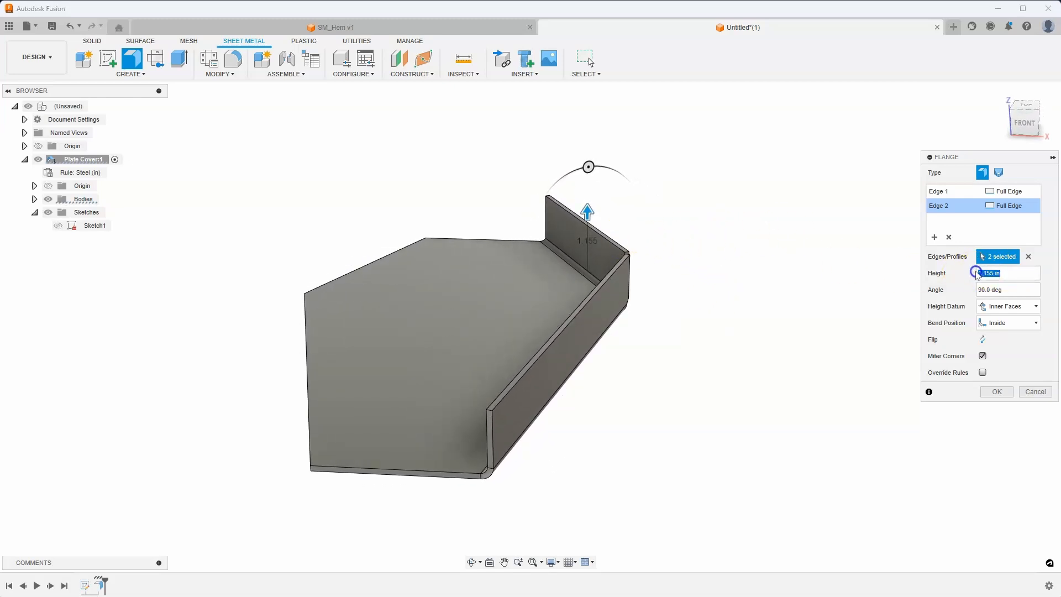
pyautogui.write('0.75')
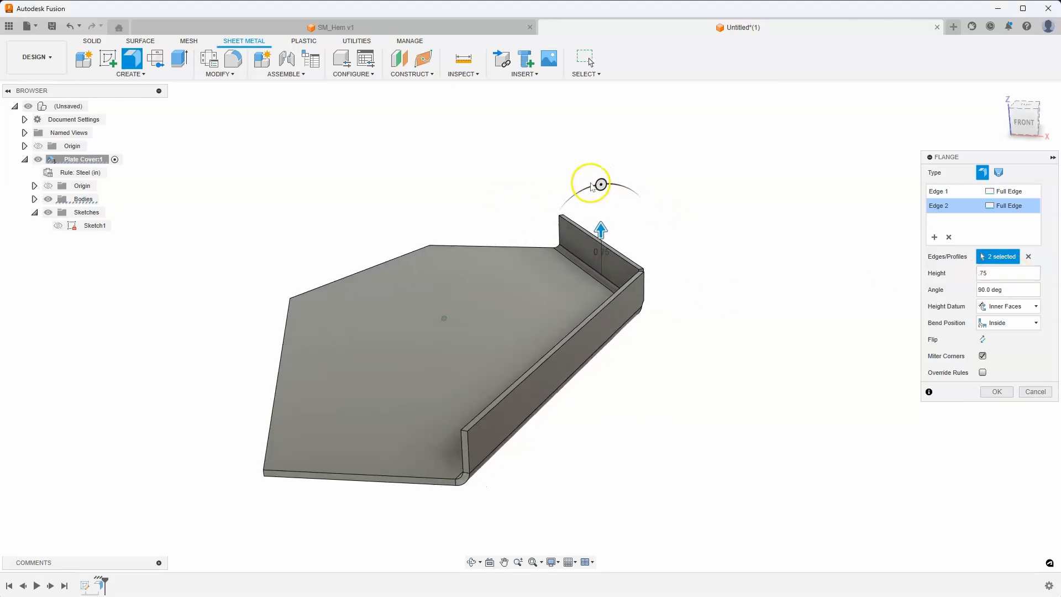
# - Fold the flange back over the plate, dragging its angle through about 135° to 150°
pyautogui.moveTo(598, 184); pyautogui.dragTo(569, 195)
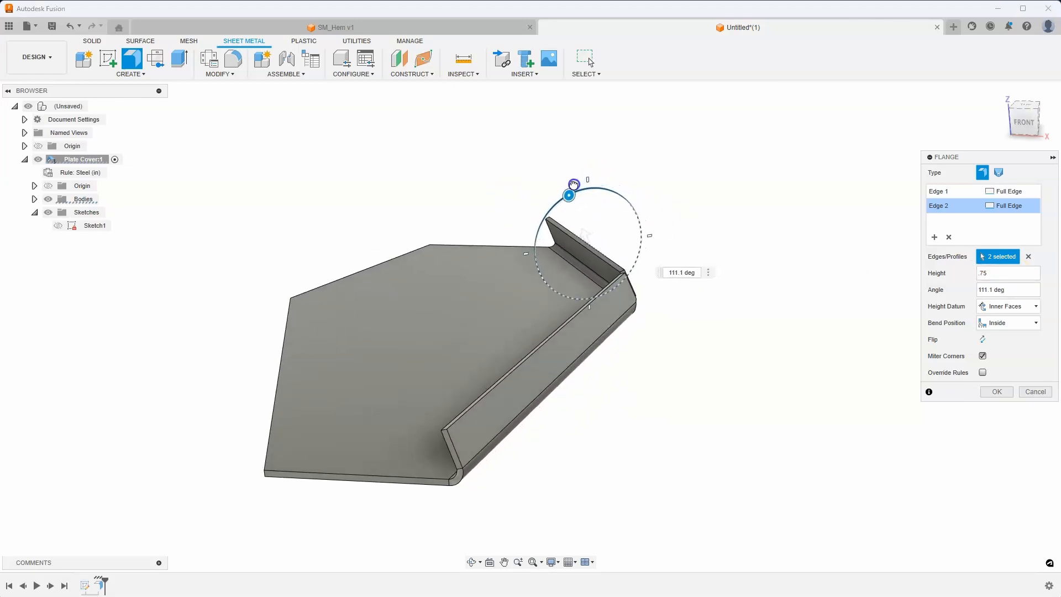
pyautogui.moveTo(569, 195); pyautogui.dragTo(532, 228)
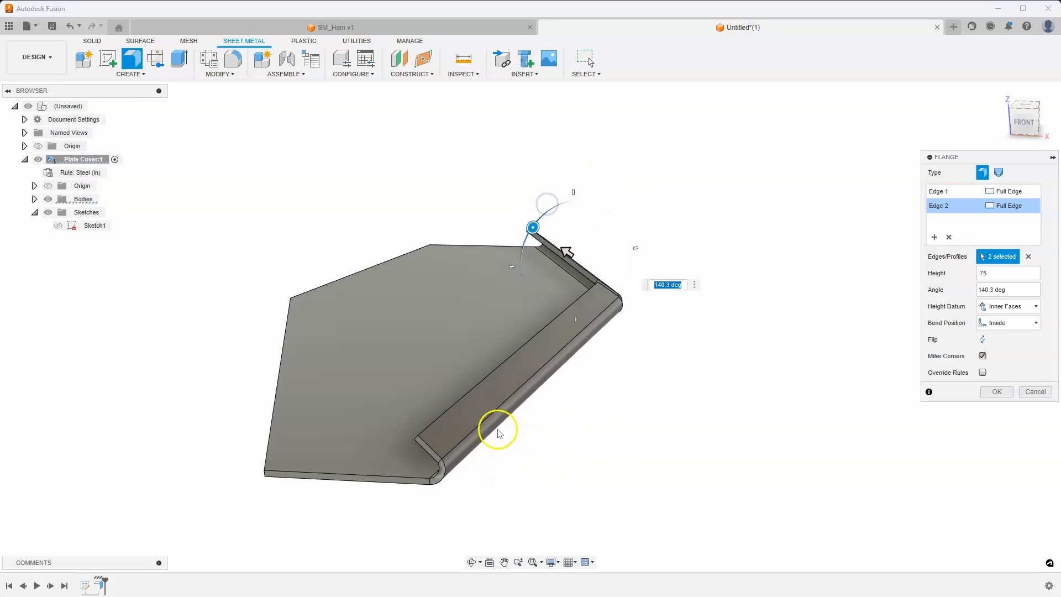
pyautogui.moveTo(554, 278)
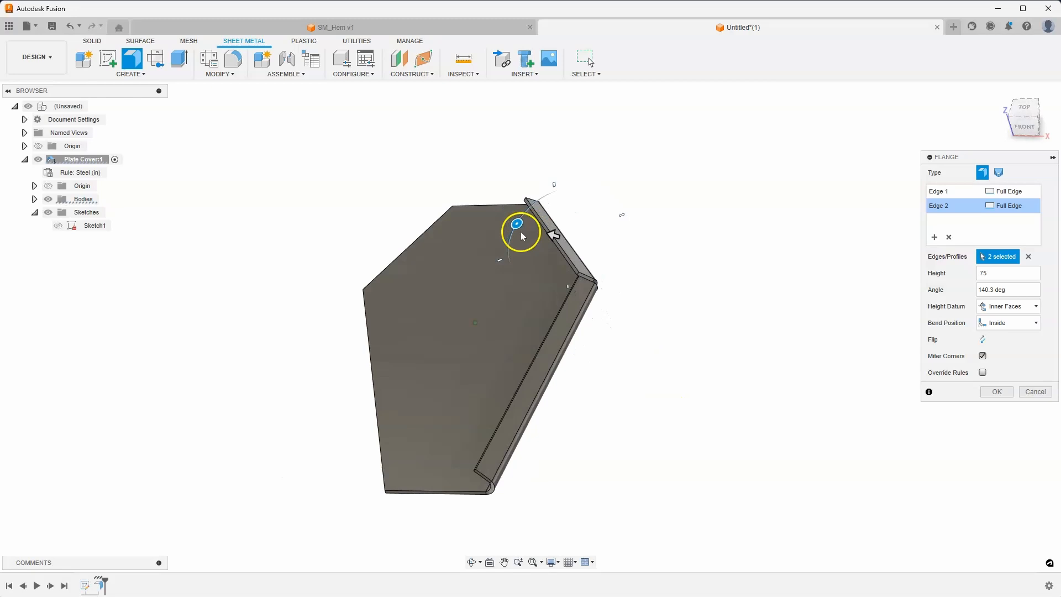
pyautogui.moveTo(516, 223); pyautogui.dragTo(532, 216)
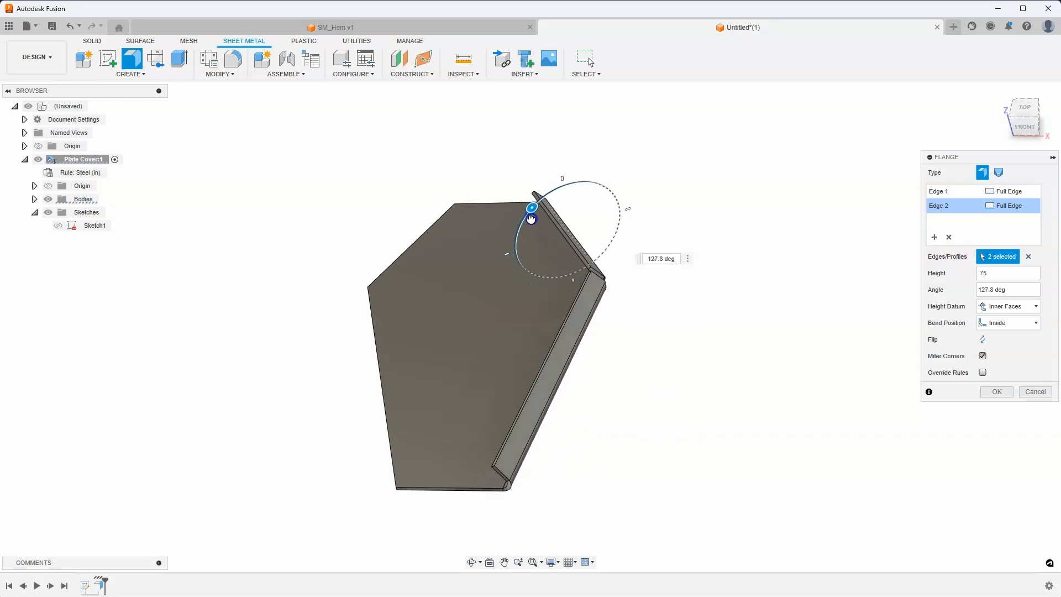
pyautogui.moveTo(532, 218); pyautogui.dragTo(523, 215)
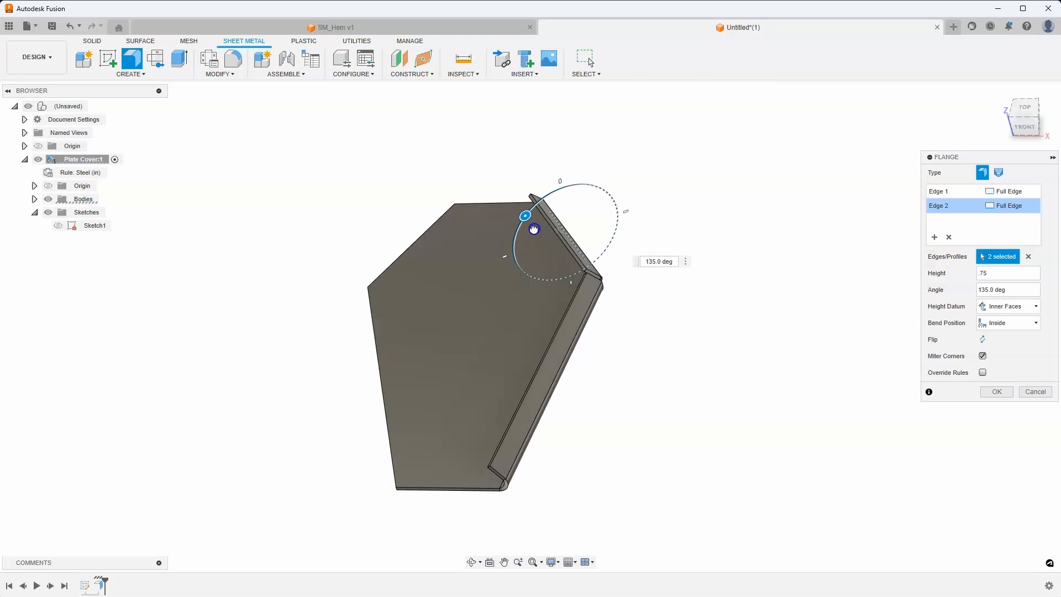
pyautogui.moveTo(524, 216); pyautogui.dragTo(517, 231)
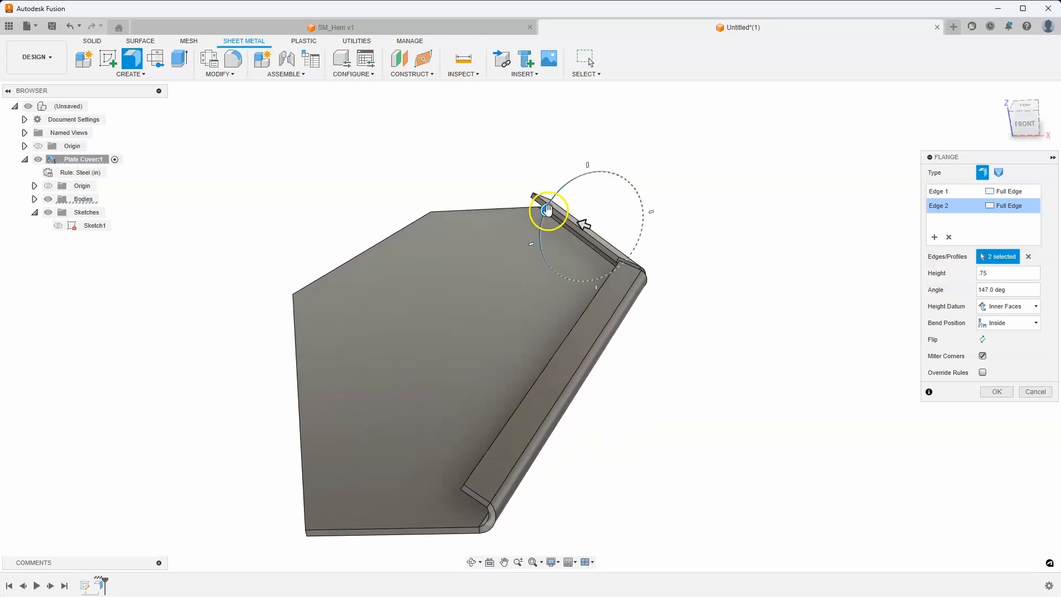
pyautogui.moveTo(547, 209); pyautogui.dragTo(551, 210)
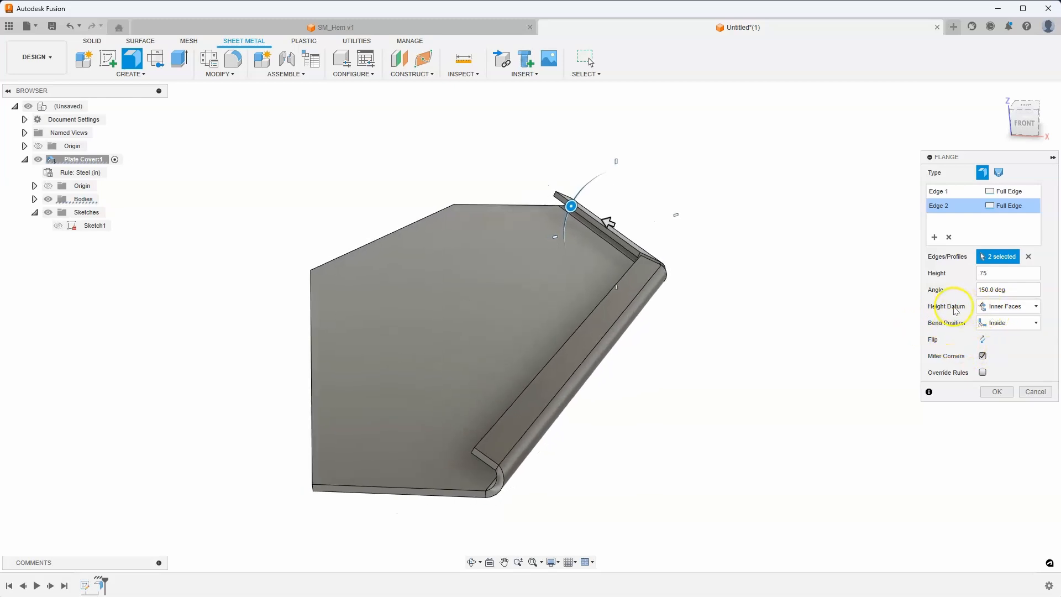
# - Set the flange height datum to Tangent To Bend
pyautogui.click(1035, 306)
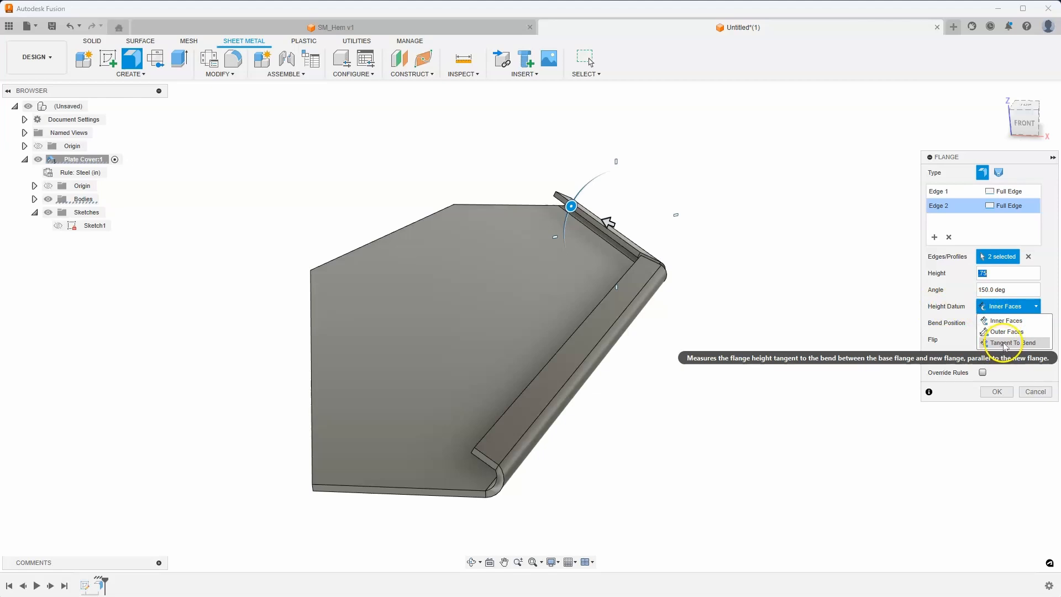
pyautogui.click(1006, 342)
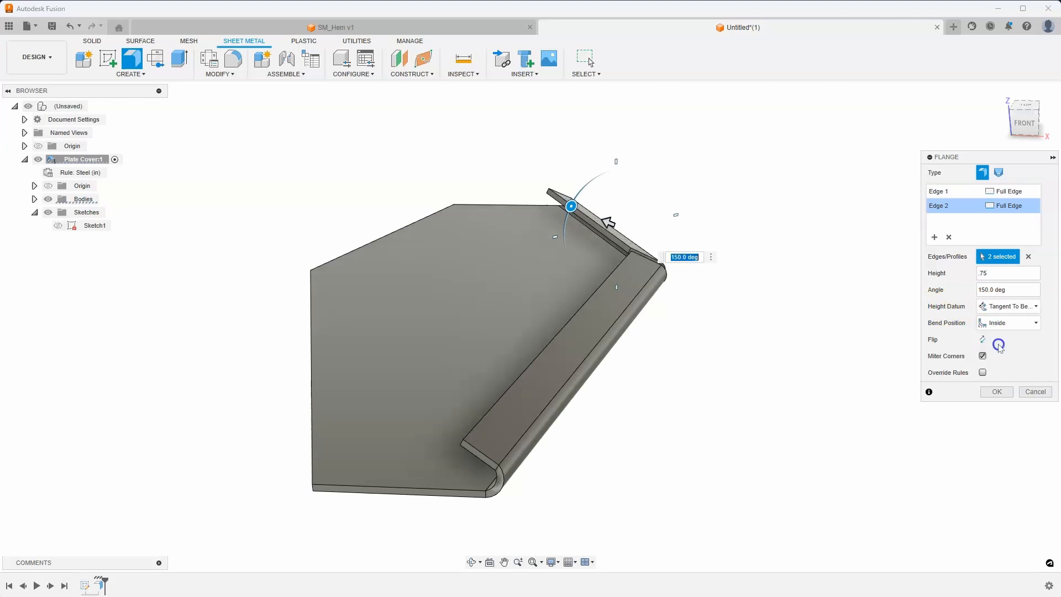
pyautogui.click(998, 340)
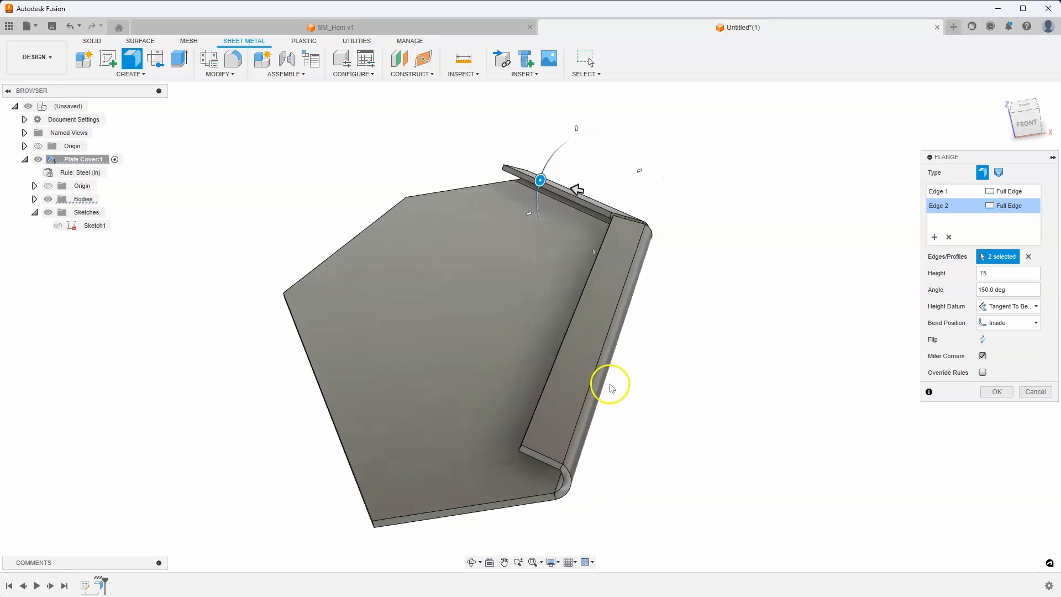
pyautogui.moveTo(561, 363)
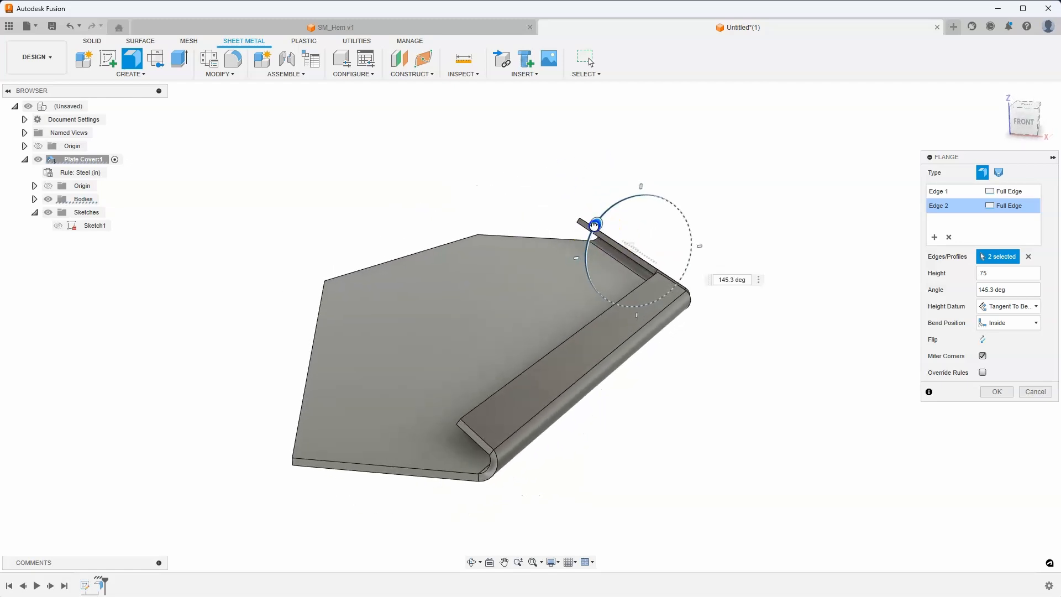
# - Drag the flange angle to about 141 degrees
pyautogui.moveTo(594, 224); pyautogui.dragTo(600, 216)
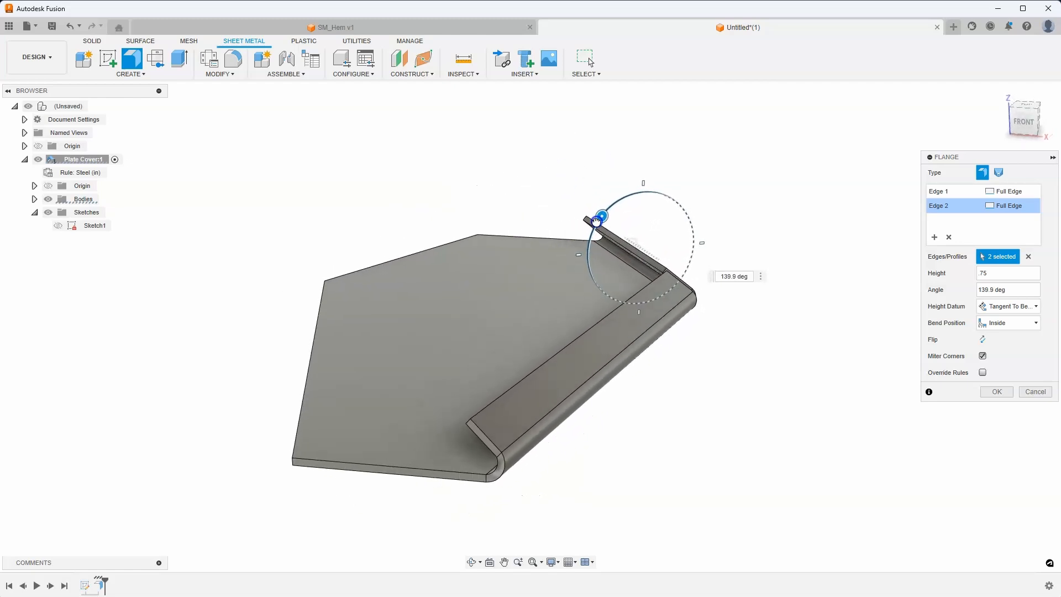
pyautogui.moveTo(602, 217); pyautogui.dragTo(595, 243)
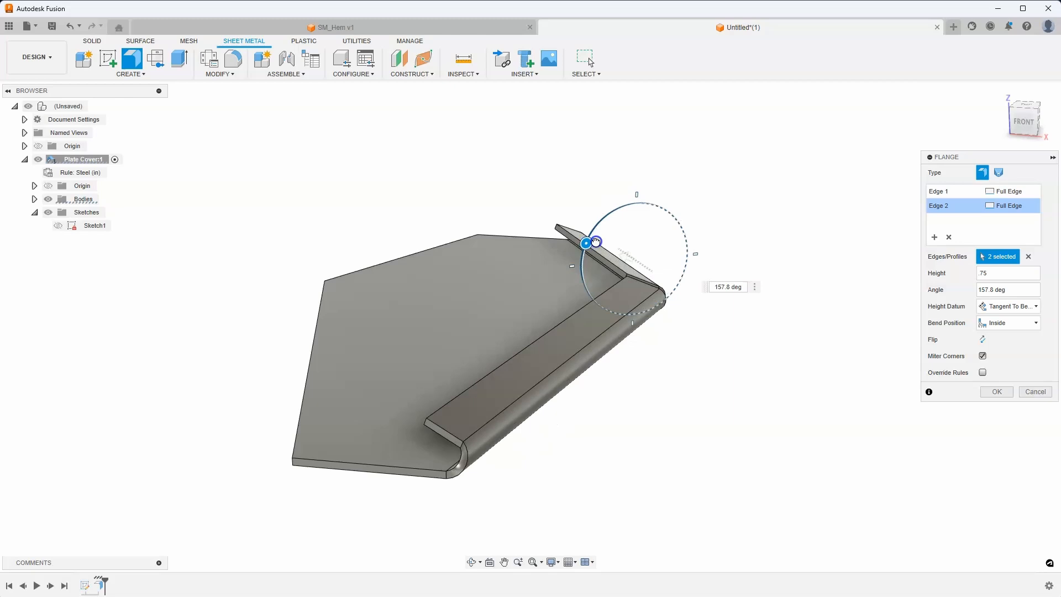
pyautogui.moveTo(595, 242); pyautogui.dragTo(668, 210)
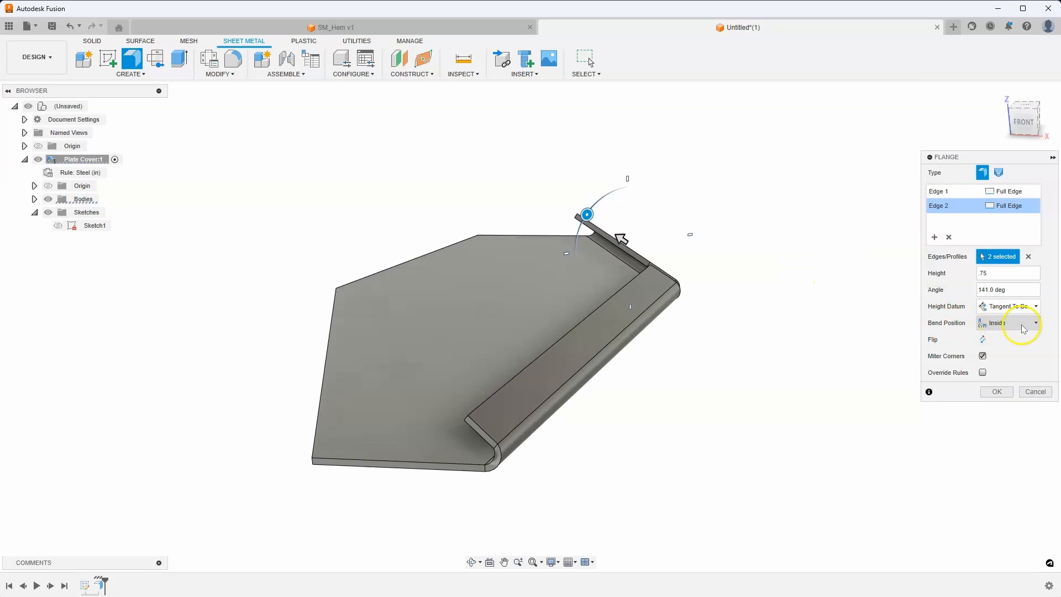
# - Set the bend position tangent to the edge
pyautogui.click(1008, 323)
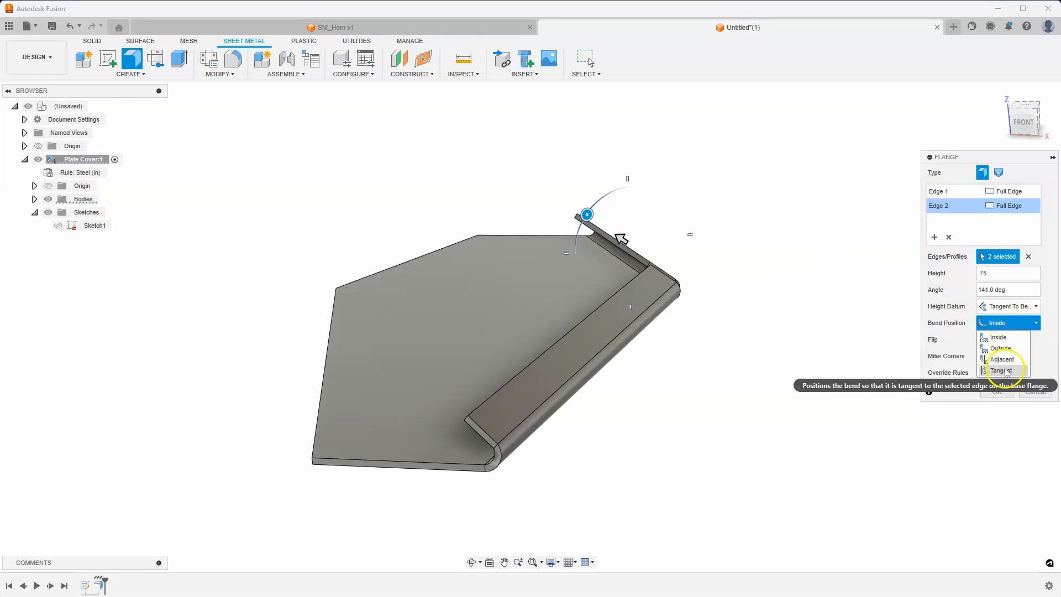
pyautogui.click(1002, 370)
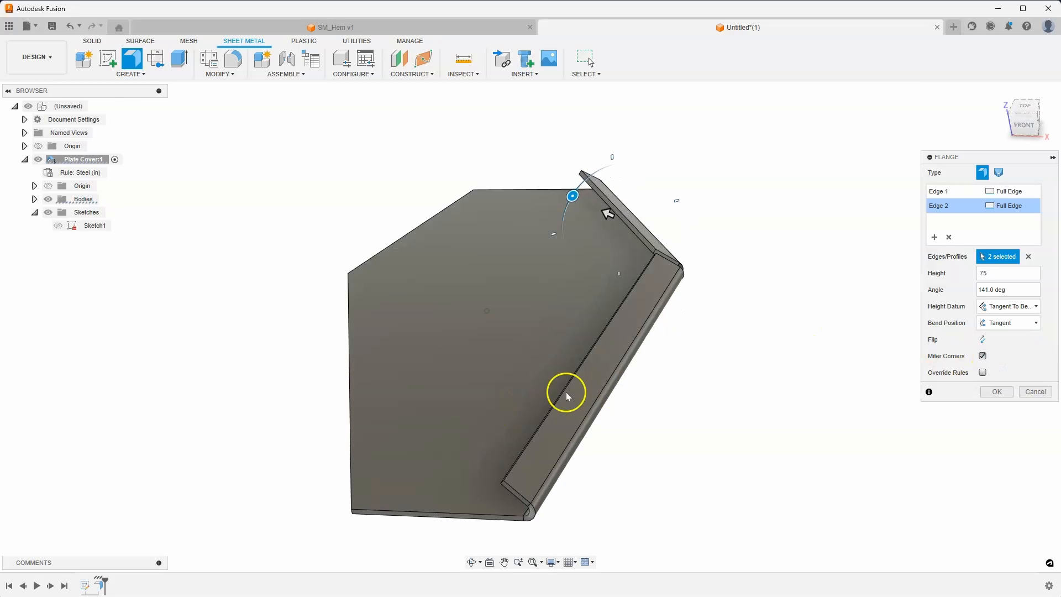
# - Drag the flange angle back and forth between about 124° and 140°, then adjust again
pyautogui.moveTo(572, 195); pyautogui.dragTo(604, 207)
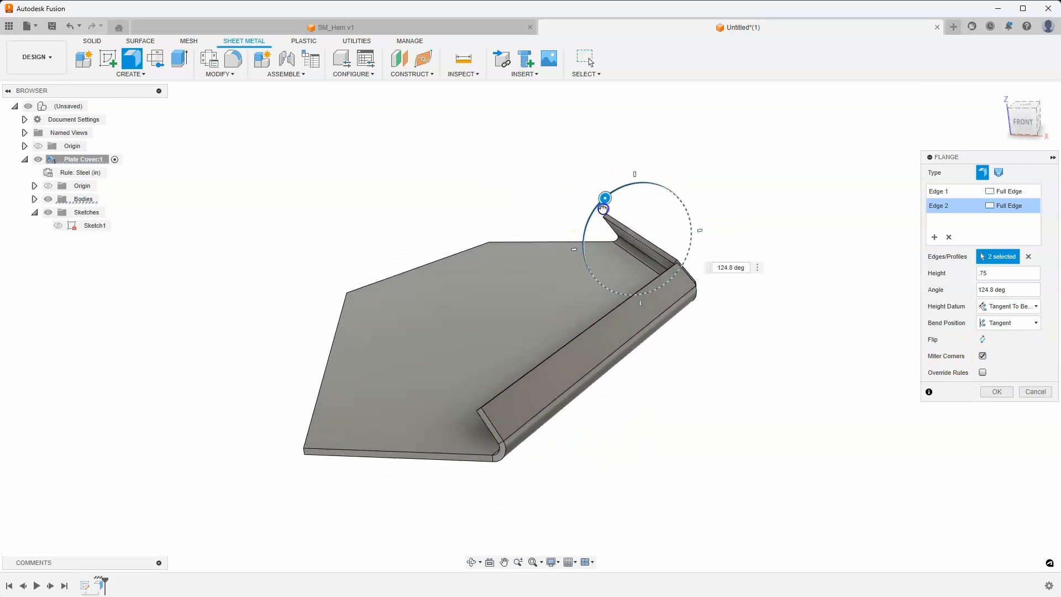
pyautogui.moveTo(605, 197); pyautogui.dragTo(587, 218)
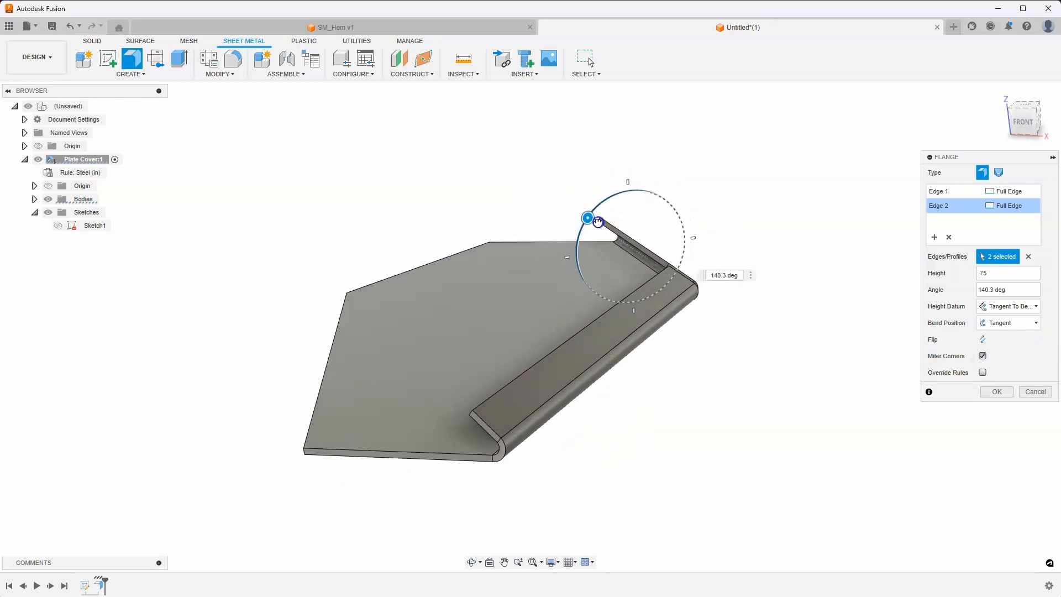
pyautogui.moveTo(587, 217); pyautogui.dragTo(606, 197)
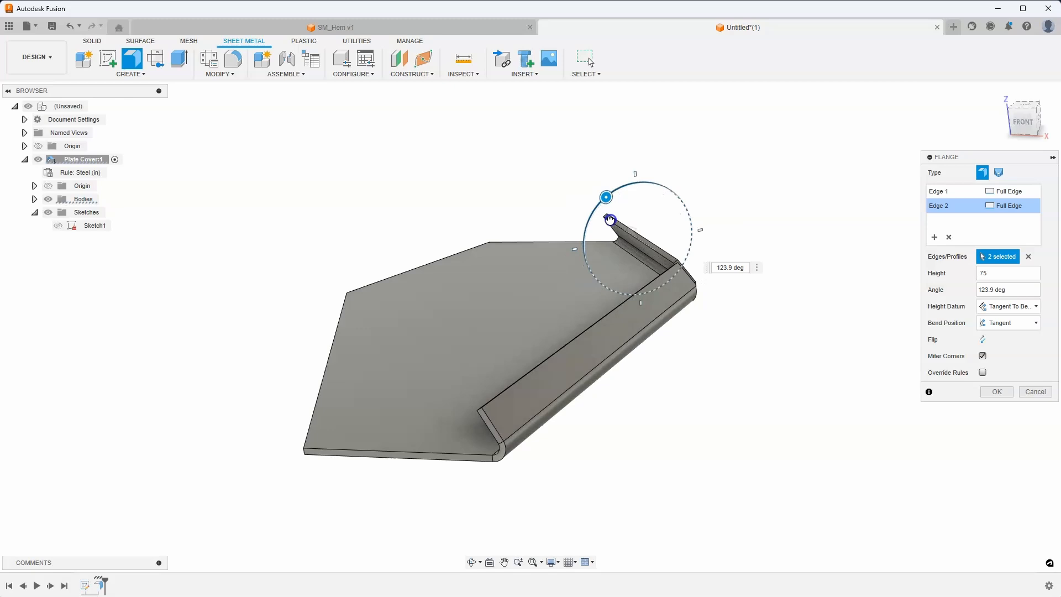
pyautogui.moveTo(605, 197); pyautogui.dragTo(632, 180)
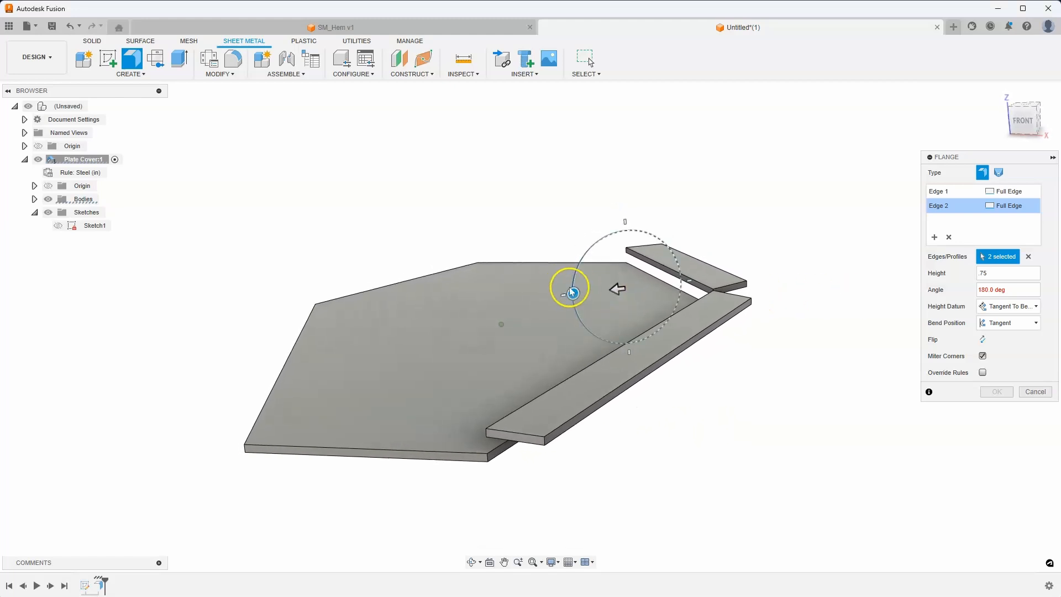
# - Select the whole Angle value to replace it with 179.99 deg, folding both flanges flat as hems
pyautogui.click(995, 290)
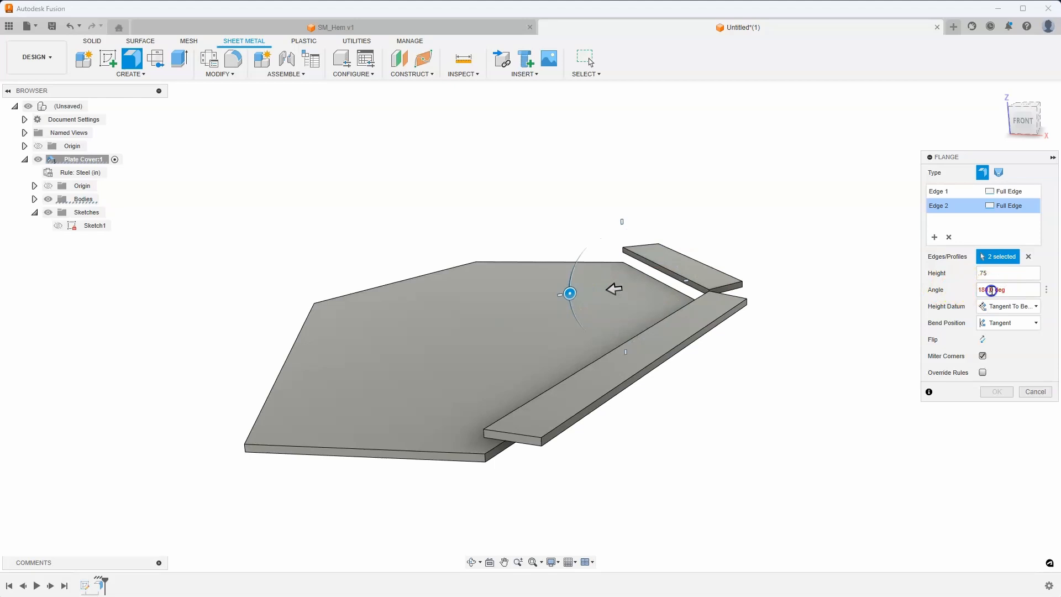
pyautogui.tripleClick(991, 290)
pyautogui.write('179.99')
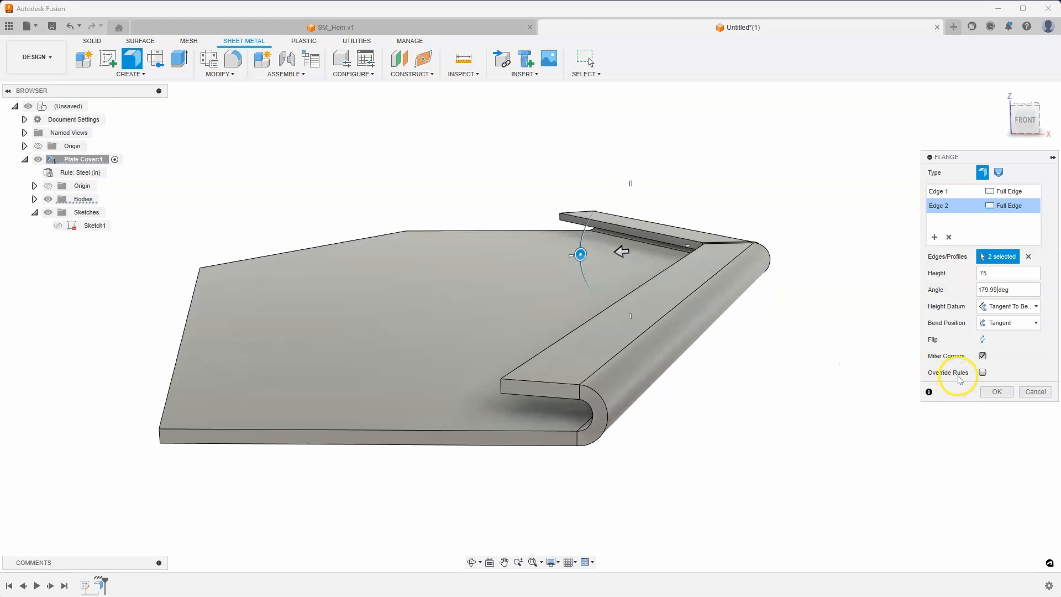
# - Enable Override Rules and Bend Override for a 0.0010 in bend radius, then inspect the hem ends
pyautogui.click(982, 373)
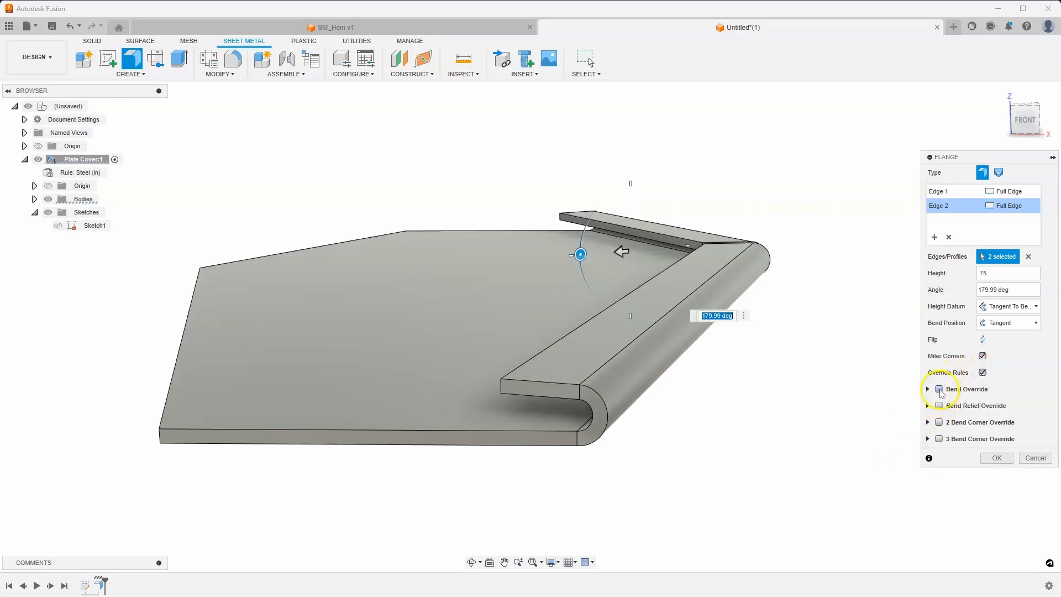
pyautogui.click(940, 388)
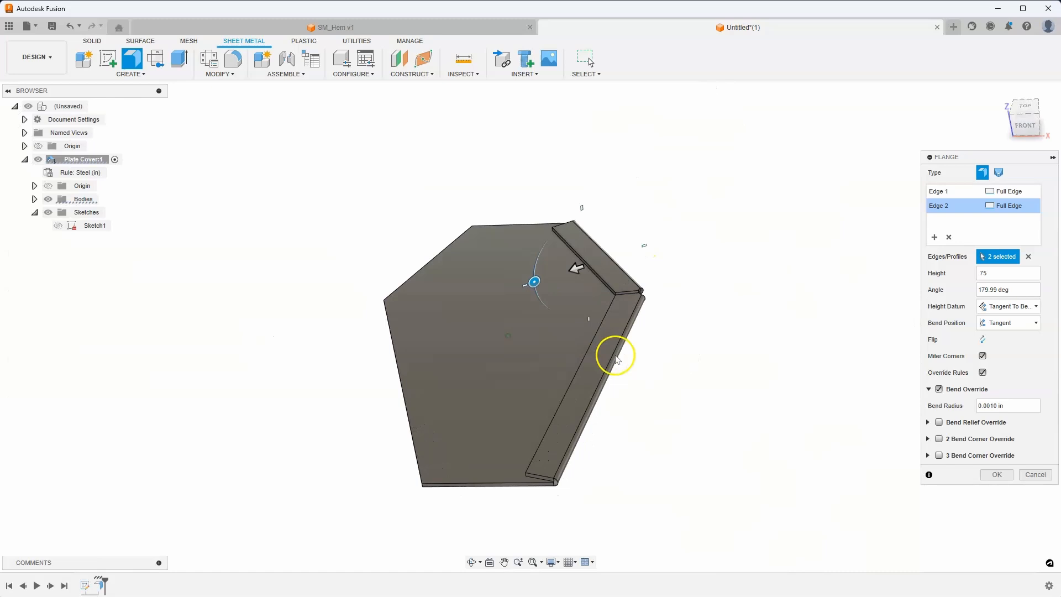
pyautogui.moveTo(616, 355); pyautogui.dragTo(586, 338)
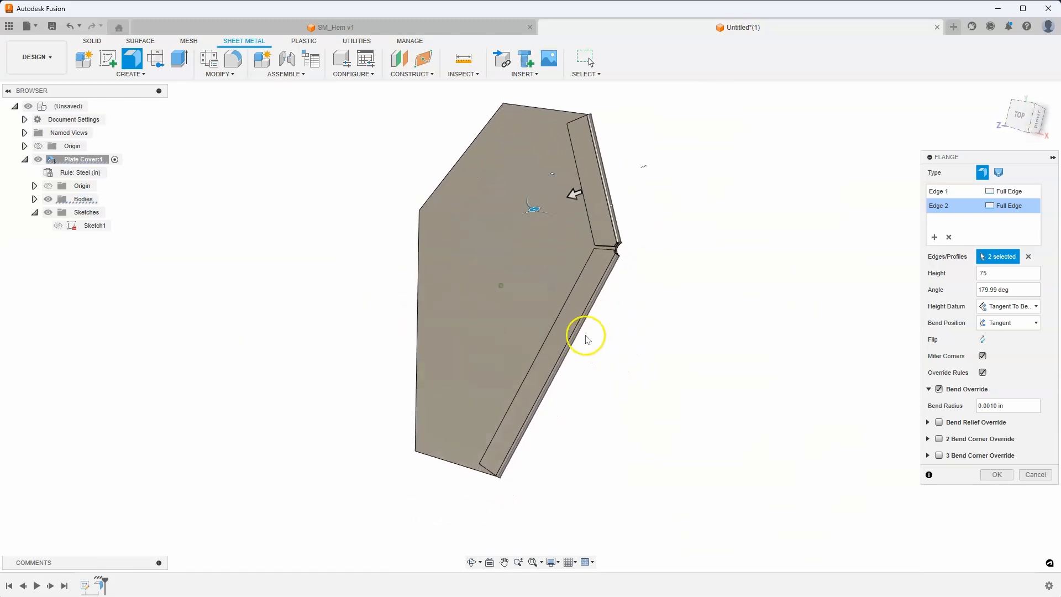
pyautogui.moveTo(586, 339); pyautogui.dragTo(751, 379)
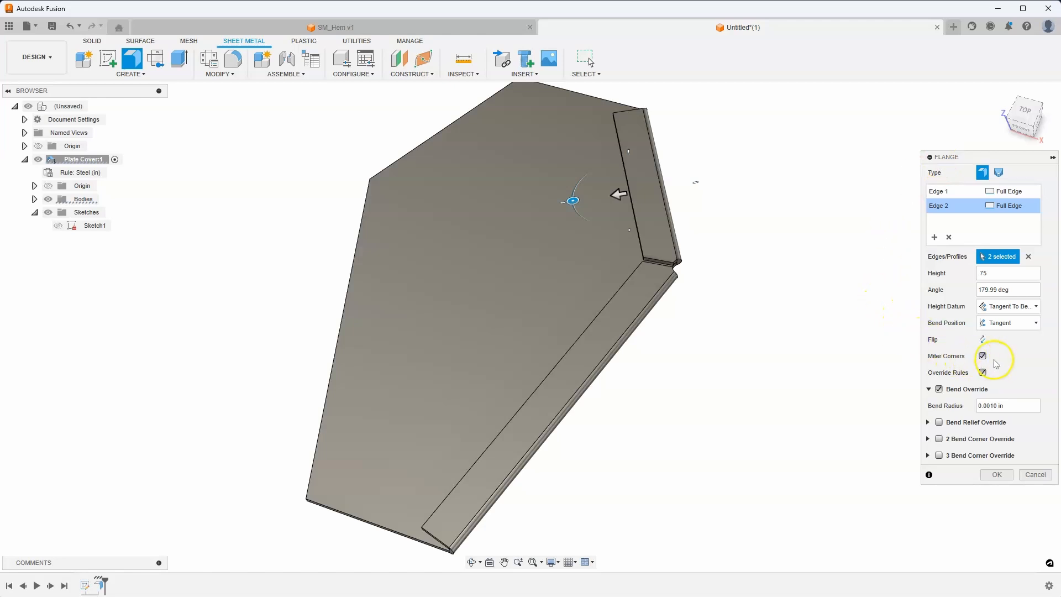
# - Toggle Miter Corners off and back on, zooming in on the corner where the hems meet
pyautogui.click(982, 356)
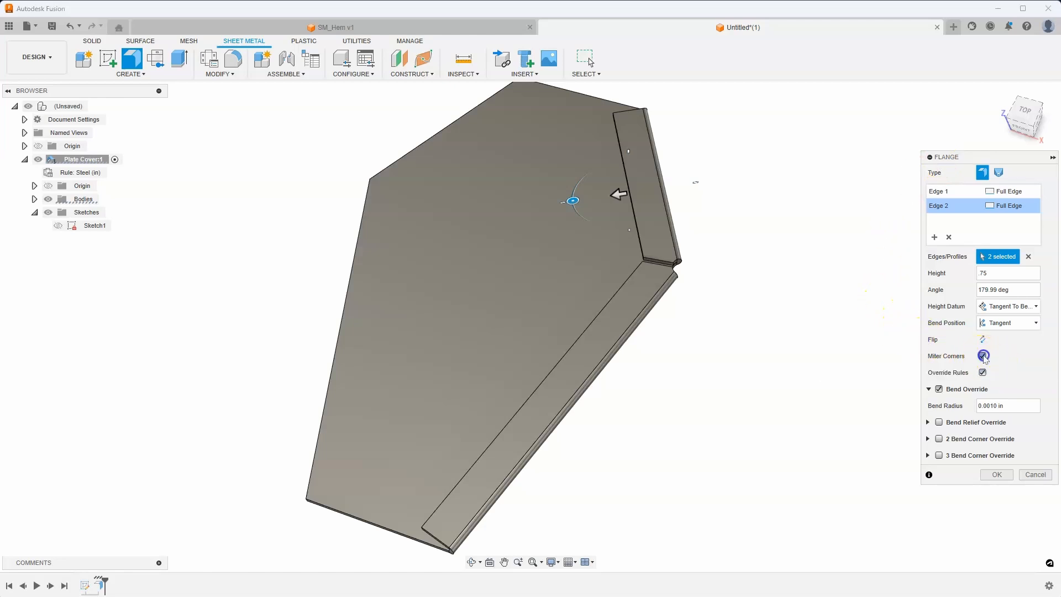
pyautogui.click(982, 355)
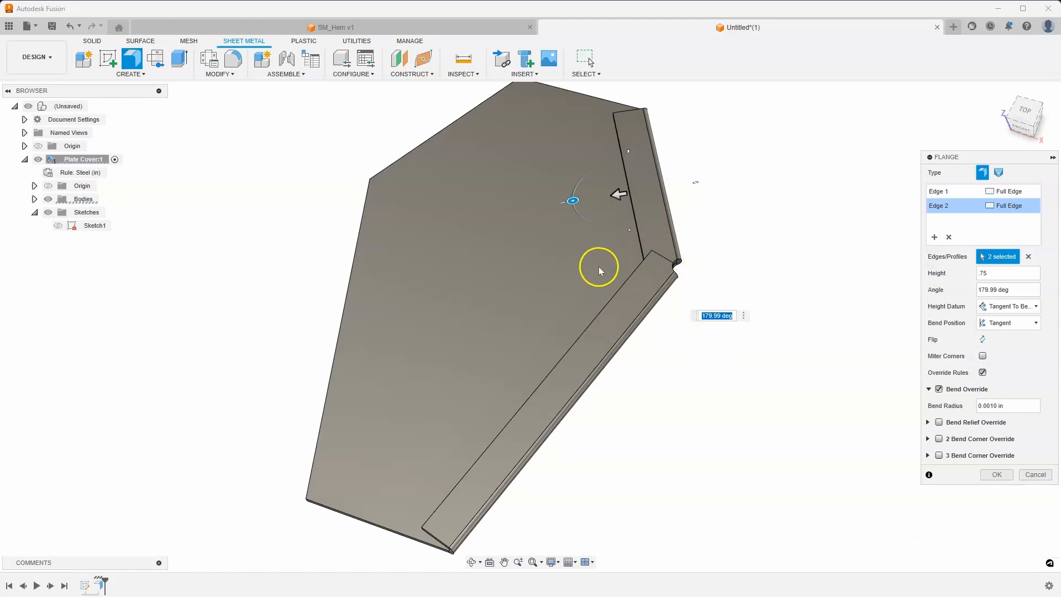
pyautogui.moveTo(580, 289)
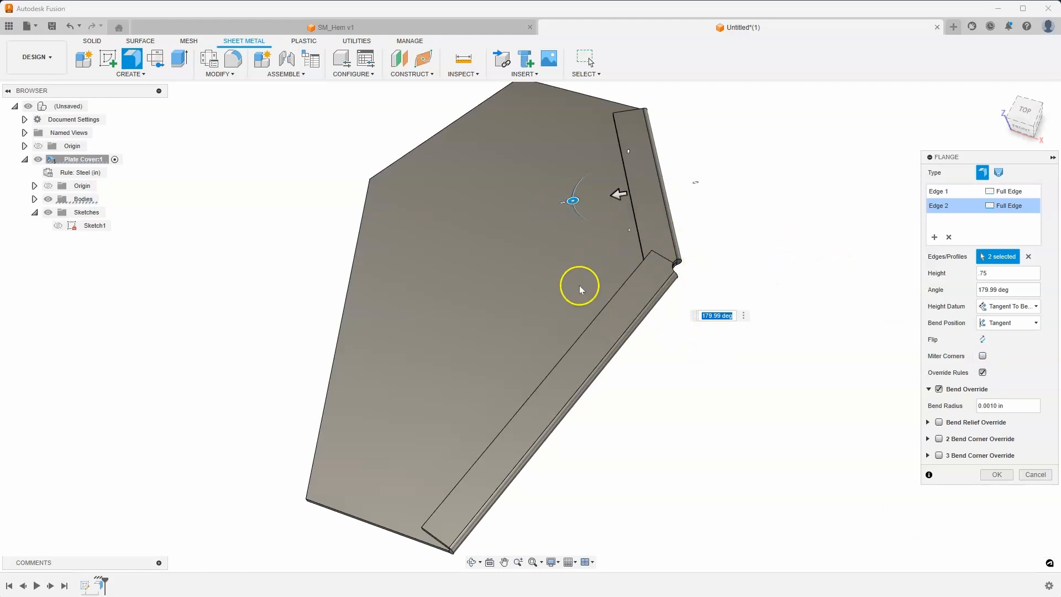
pyautogui.click(981, 355)
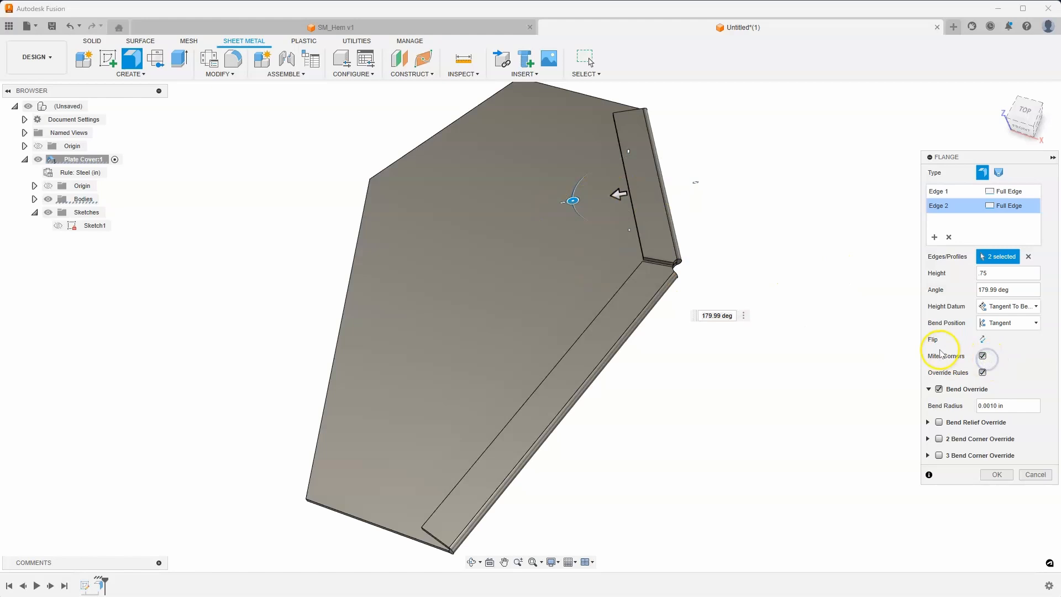
pyautogui.moveTo(831, 320)
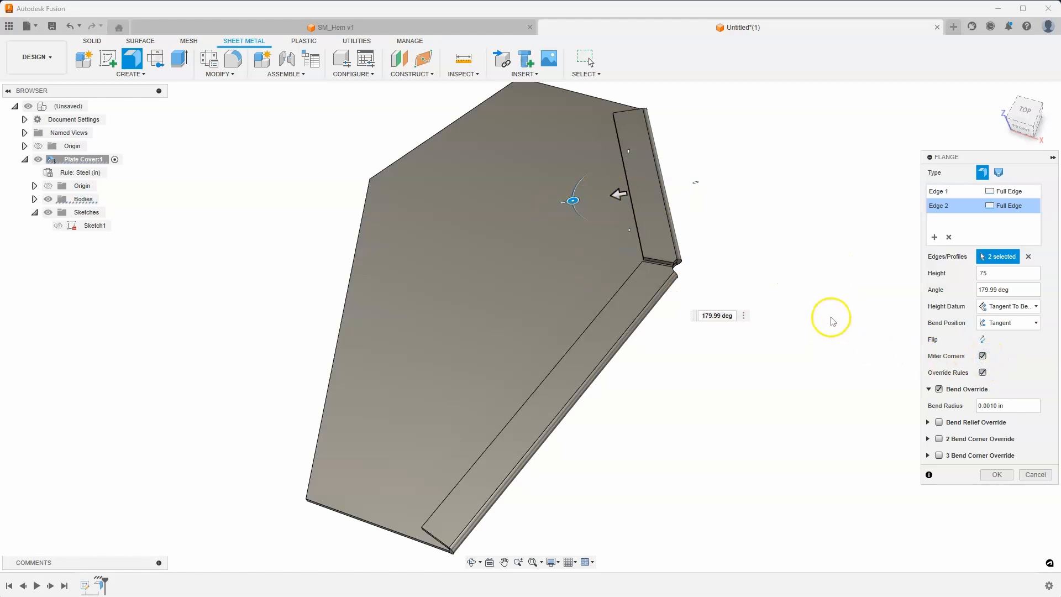
pyautogui.moveTo(830, 319); pyautogui.dragTo(629, 335)
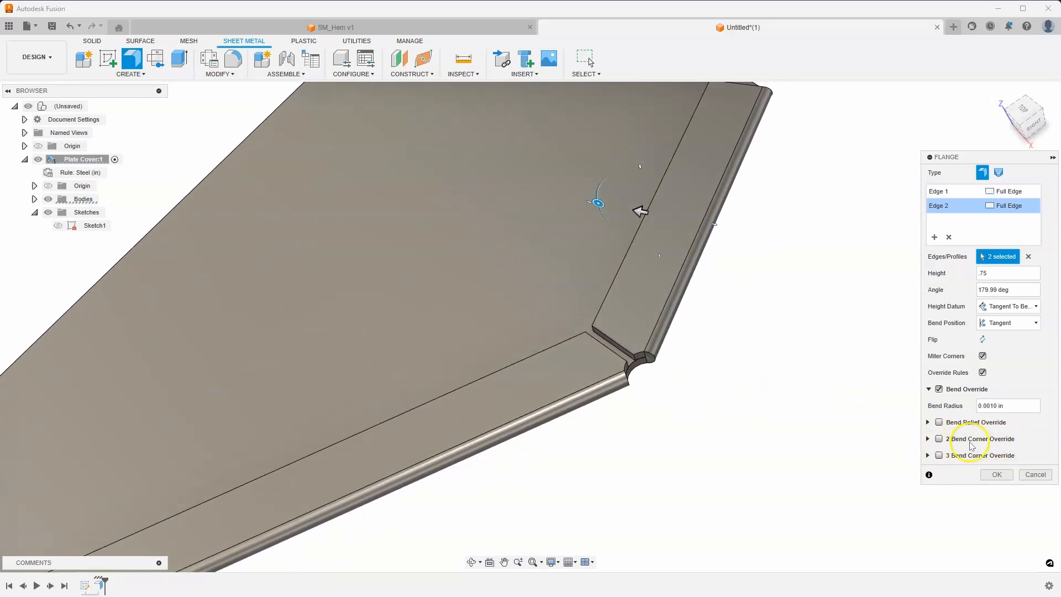
# - Enable the 2 Bend Corner Override with a Tear relief shape and inspect the corner from the side
pyautogui.click(940, 438)
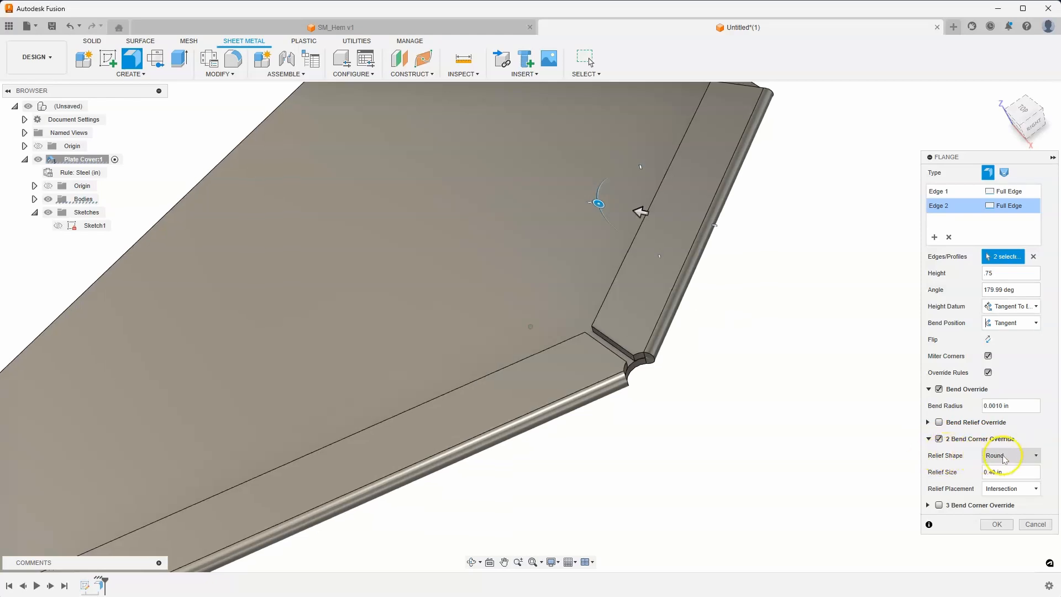
pyautogui.click(1010, 454)
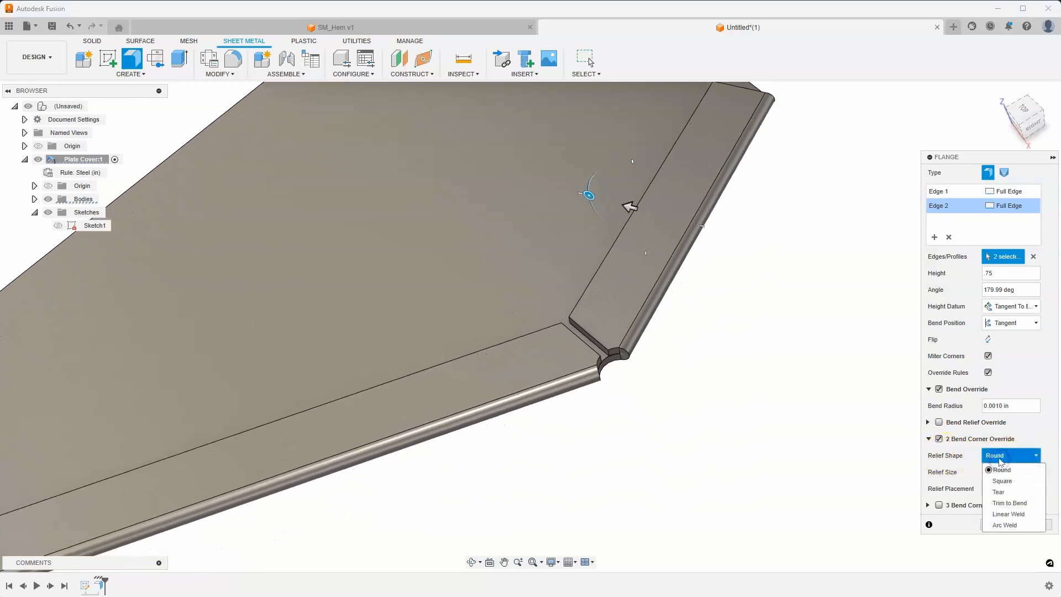
pyautogui.moveTo(1009, 503)
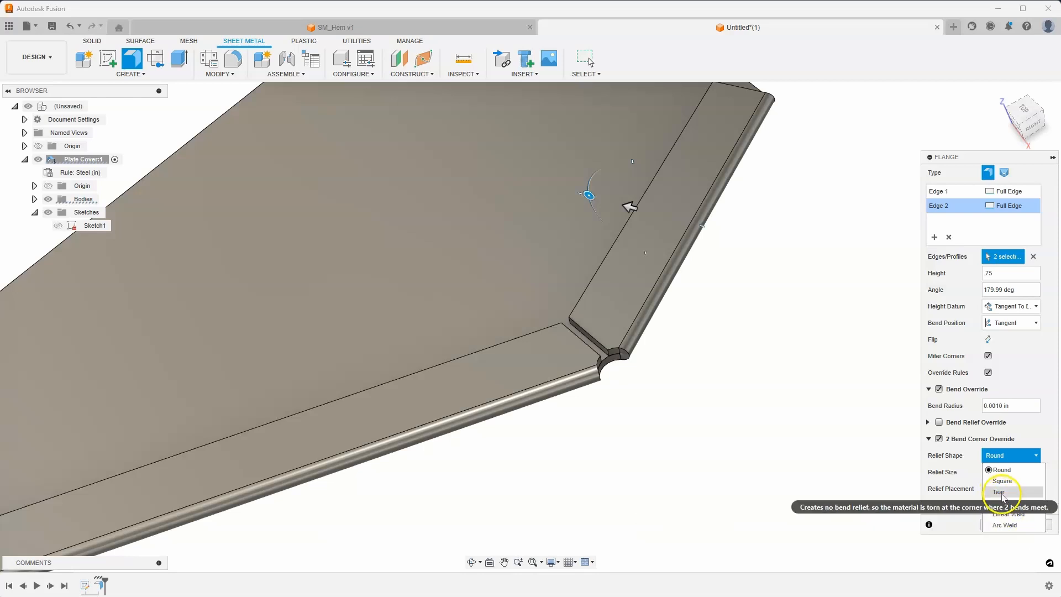
pyautogui.click(999, 492)
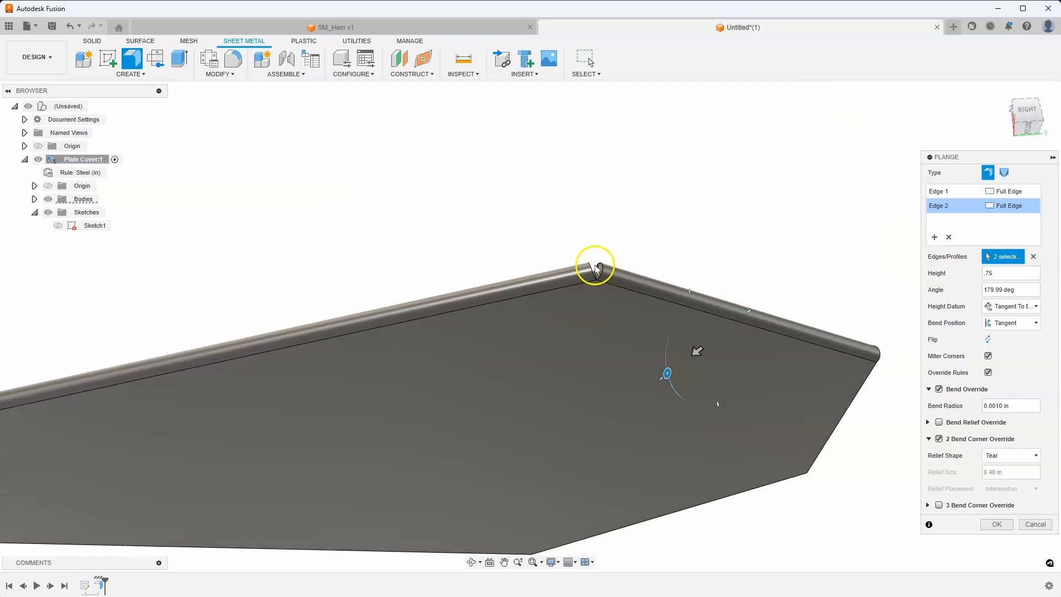
pyautogui.moveTo(596, 265); pyautogui.dragTo(849, 389)
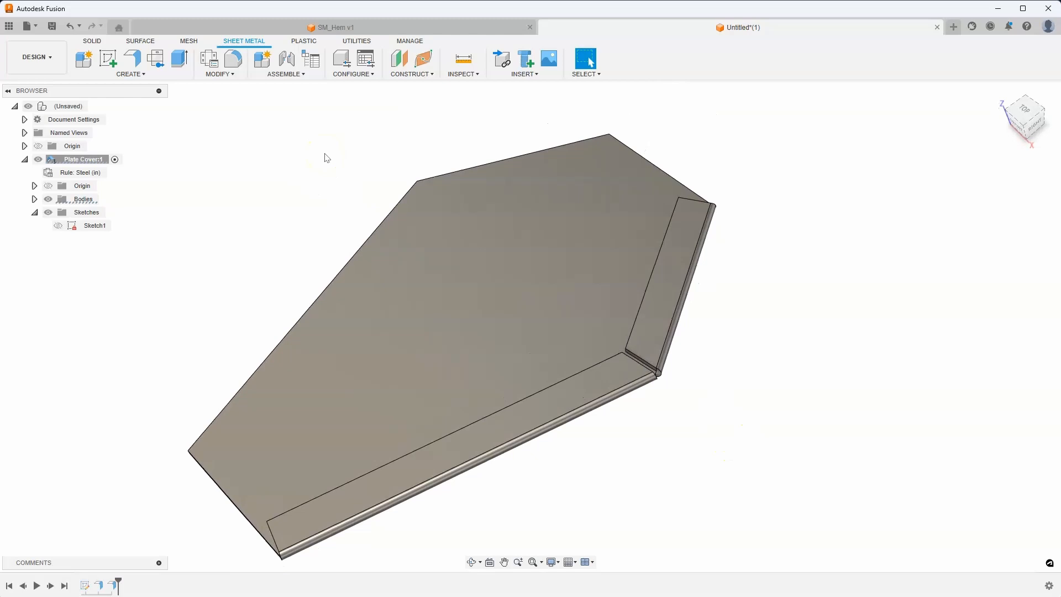
# - From Modify > Sheet Metal Rules, expand the Steel (in) rule and start editing it
pyautogui.click(217, 64)
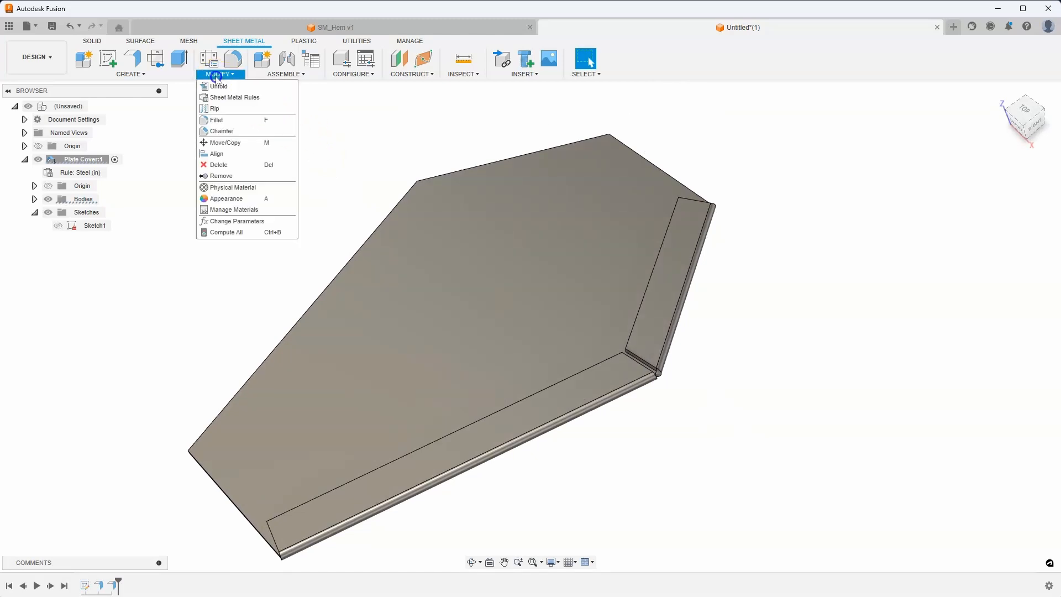
pyautogui.moveTo(233, 97)
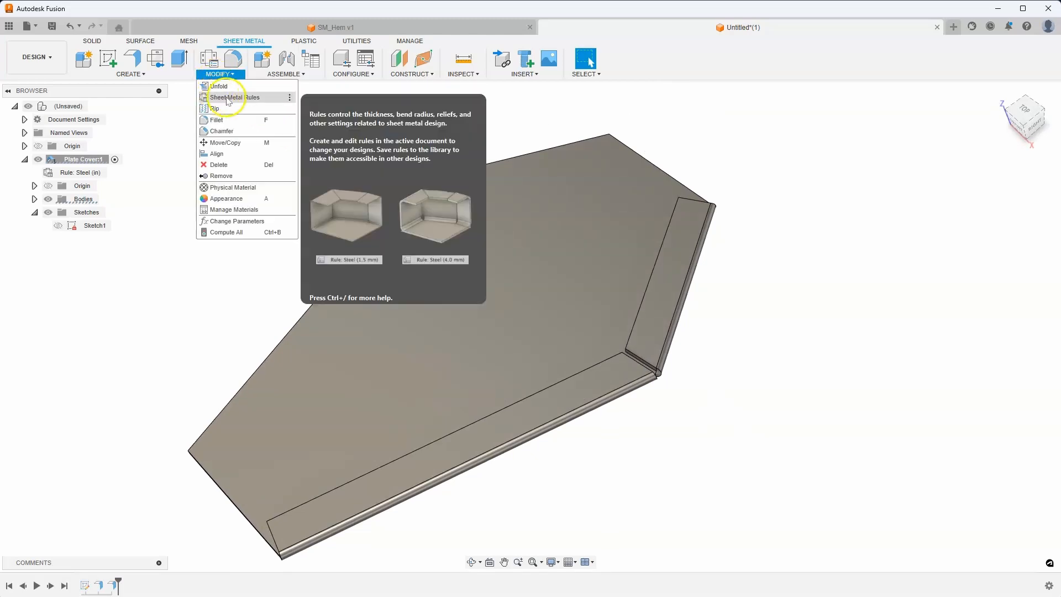
pyautogui.click(234, 97)
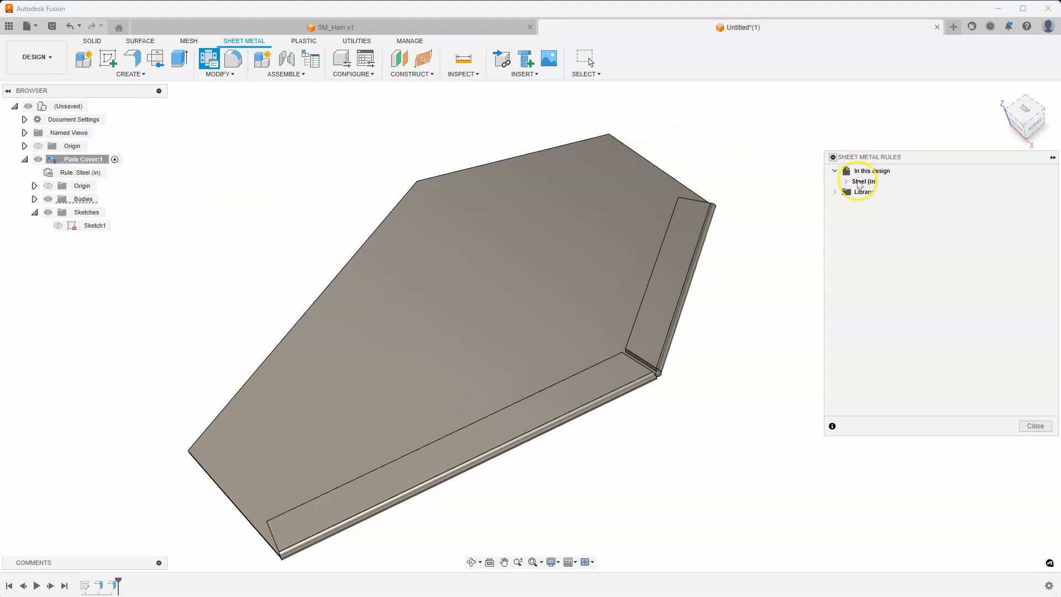
pyautogui.click(845, 180)
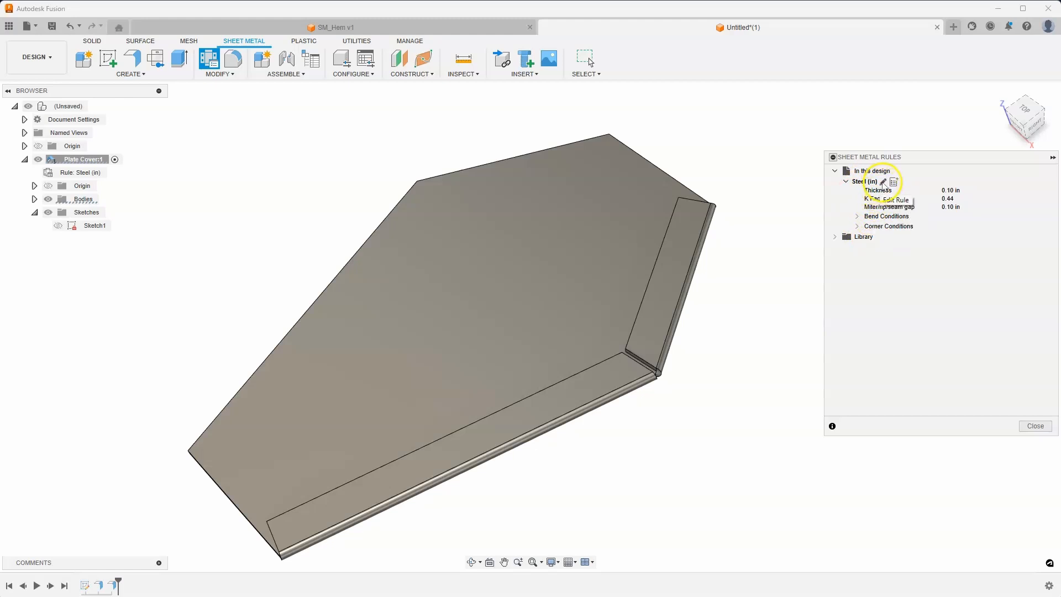
pyautogui.click(884, 180)
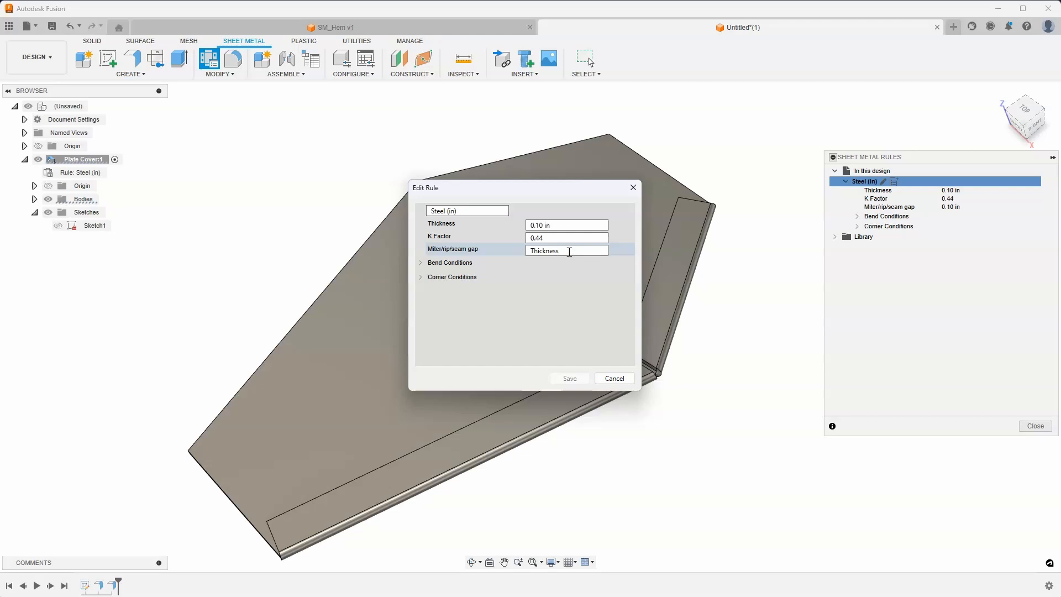
# - Change the miter/rip/seam gap to Thickness/4 and save the rule
pyautogui.write('/4')
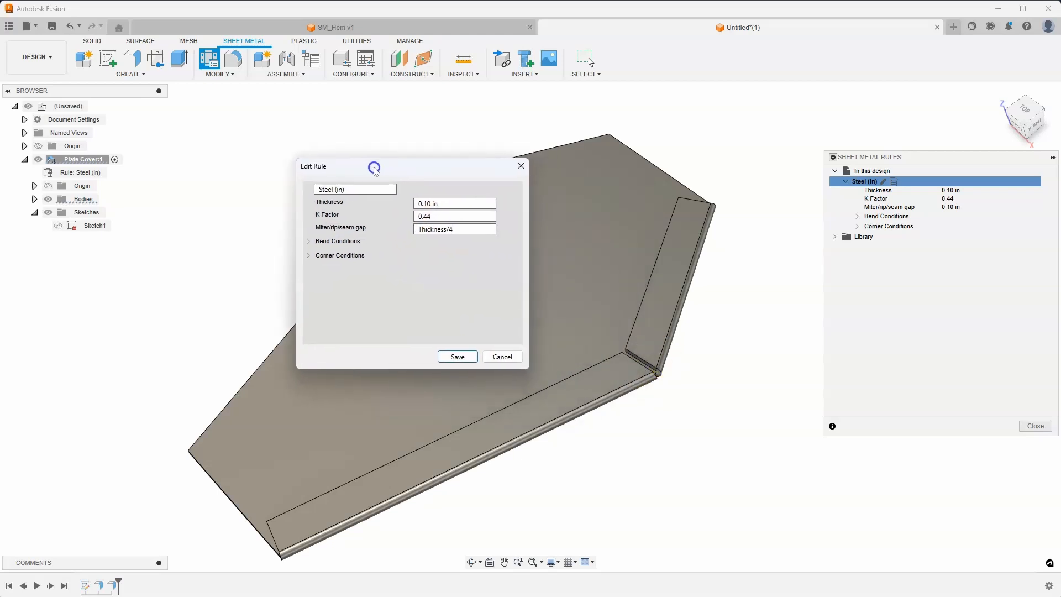
pyautogui.click(456, 357)
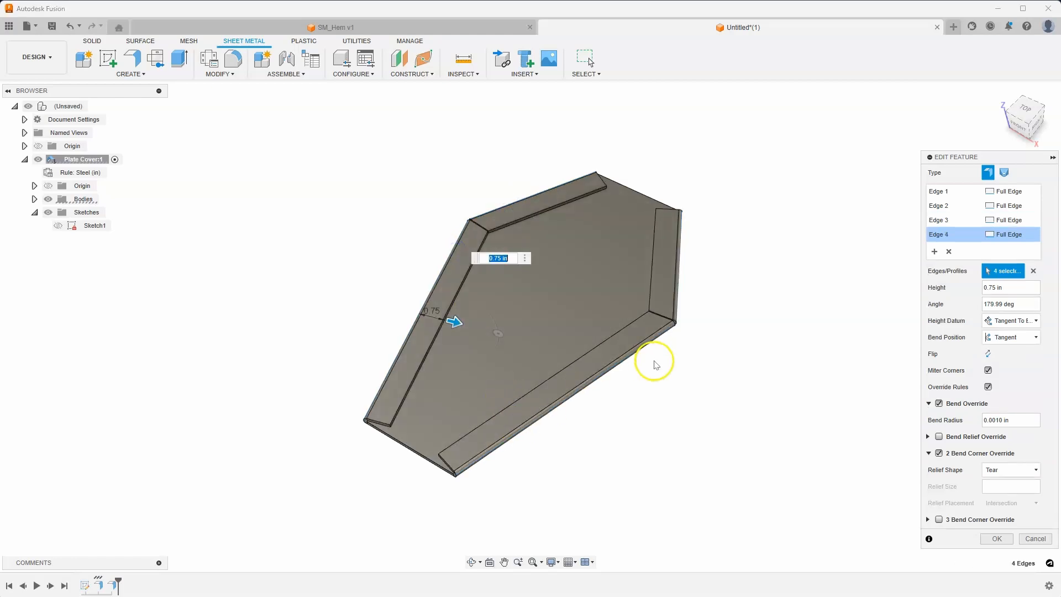
pyautogui.moveTo(654, 364); pyautogui.dragTo(492, 450)
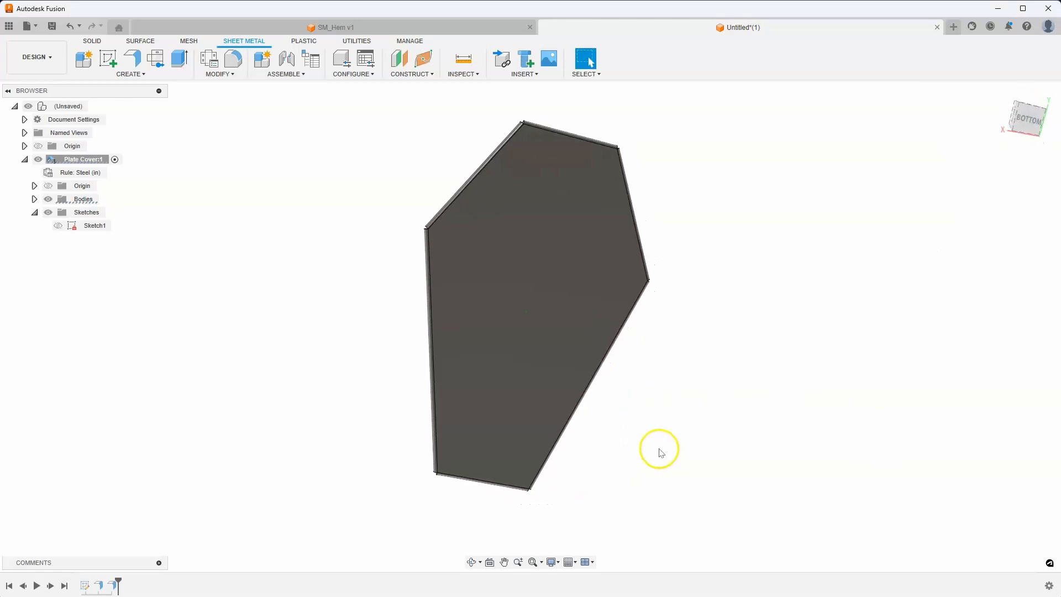
pyautogui.moveTo(660, 452); pyautogui.dragTo(635, 418)
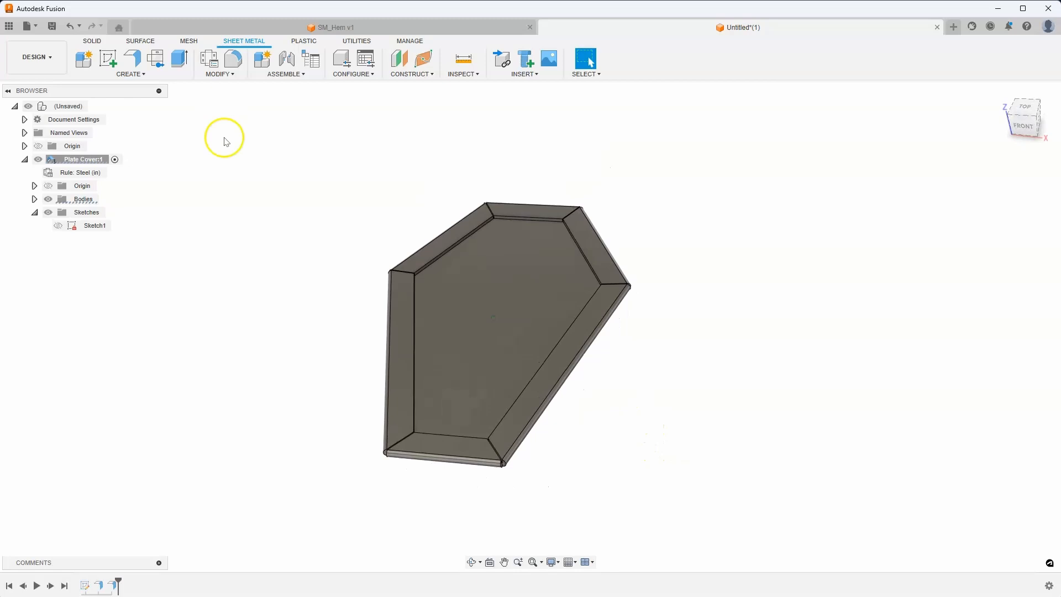
pyautogui.moveTo(223, 139); pyautogui.dragTo(207, 465)
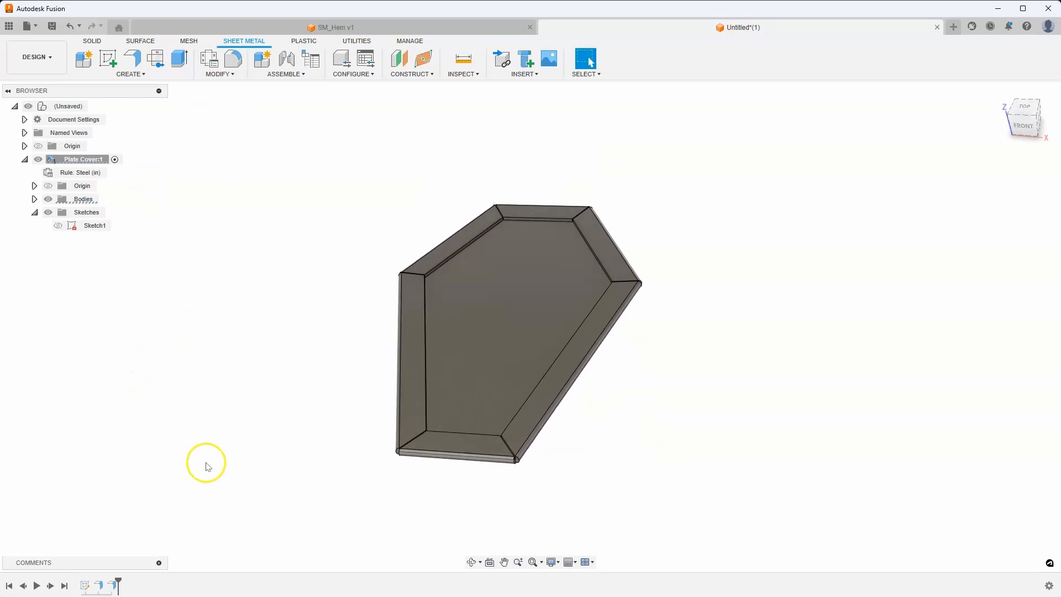
pyautogui.moveTo(100, 110)
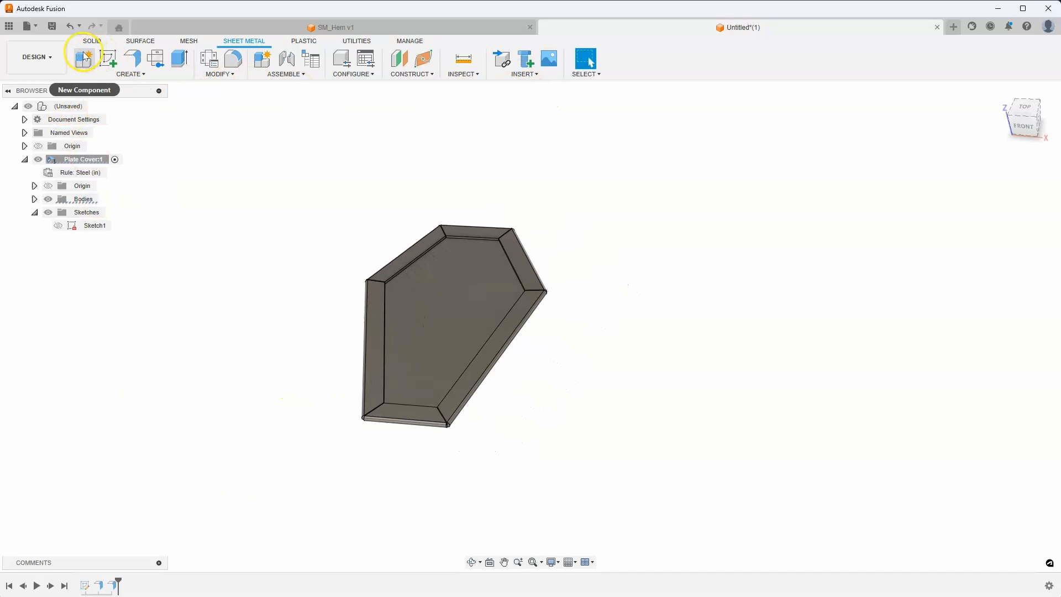
# - Create a new sheet metal component and finish a rectangle sketch as its base profile
pyautogui.click(83, 59)
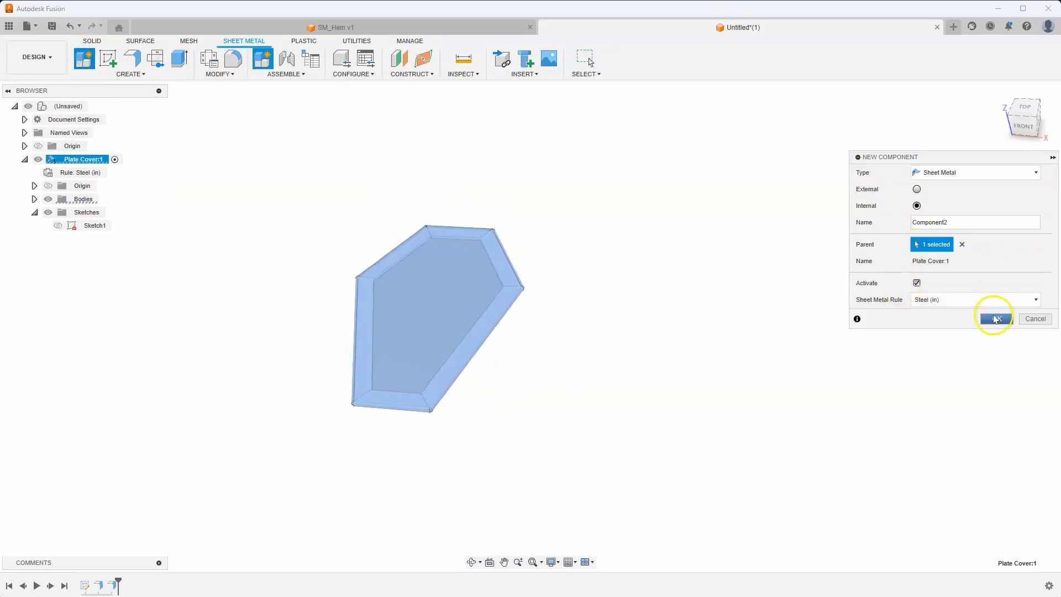
pyautogui.click(995, 318)
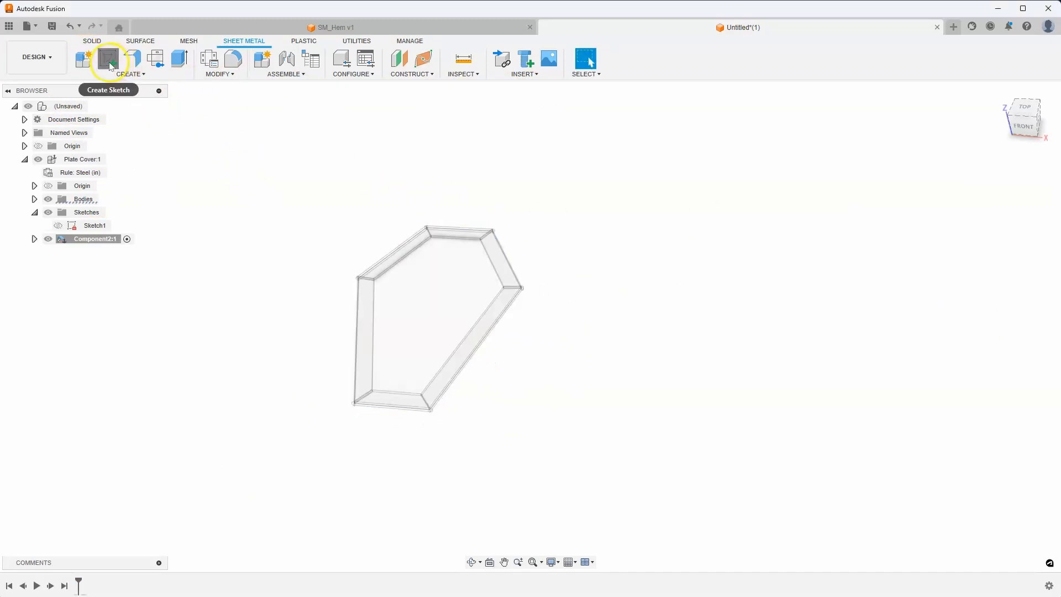
pyautogui.click(107, 60)
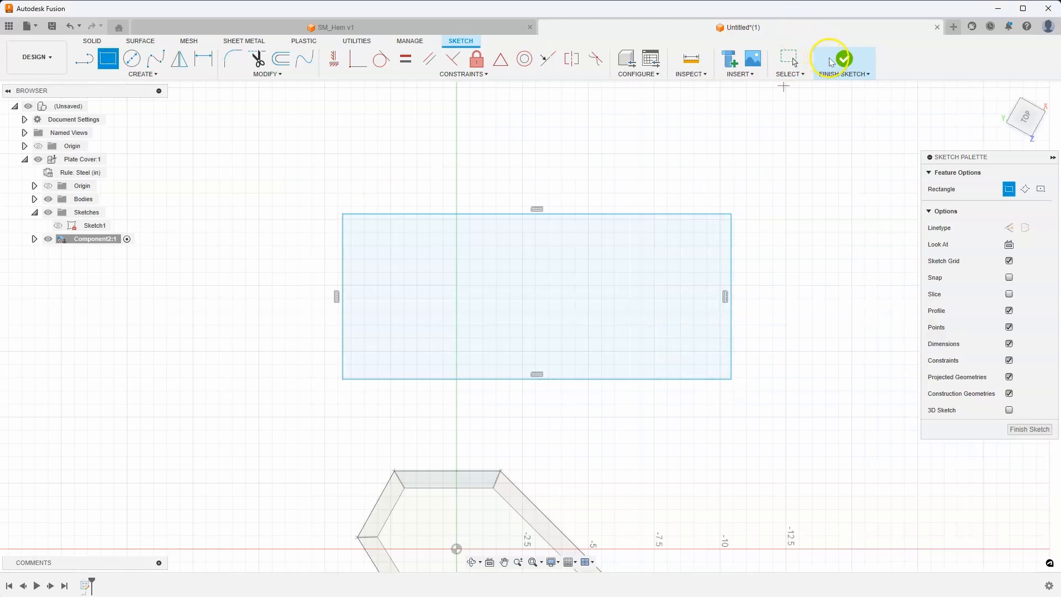
pyautogui.click(842, 57)
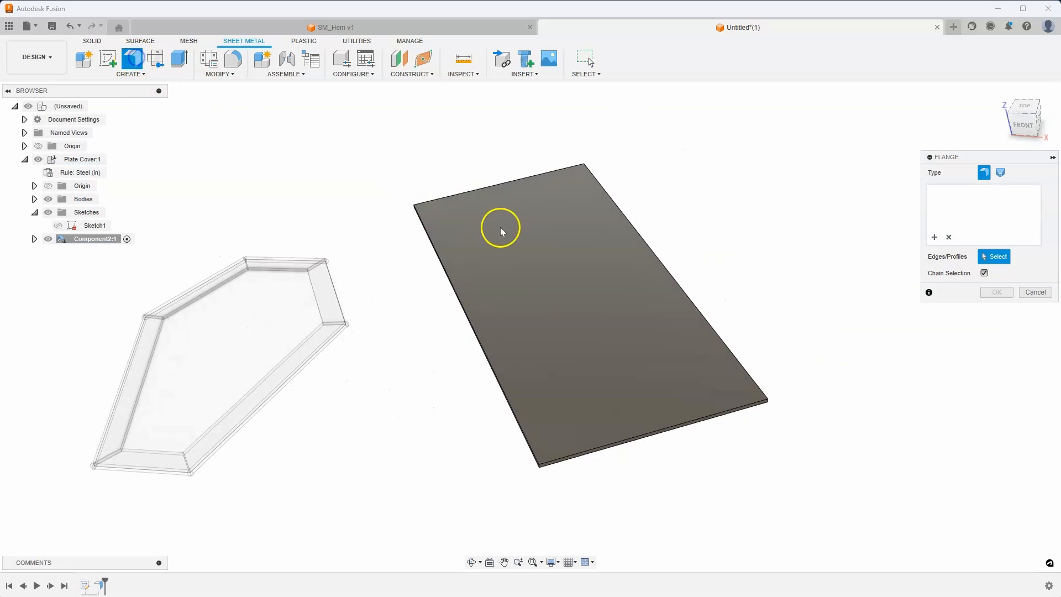
# - Flange the rectangular plate edges at 0.75 in height and 179.99 deg from the preset values
pyautogui.click(684, 394)
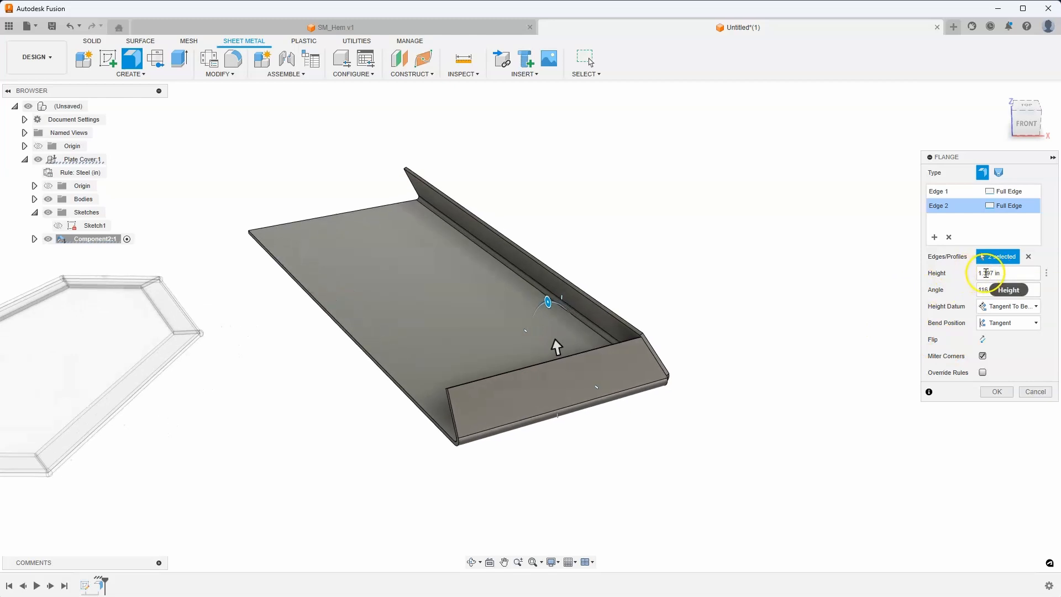
pyautogui.click(1004, 273)
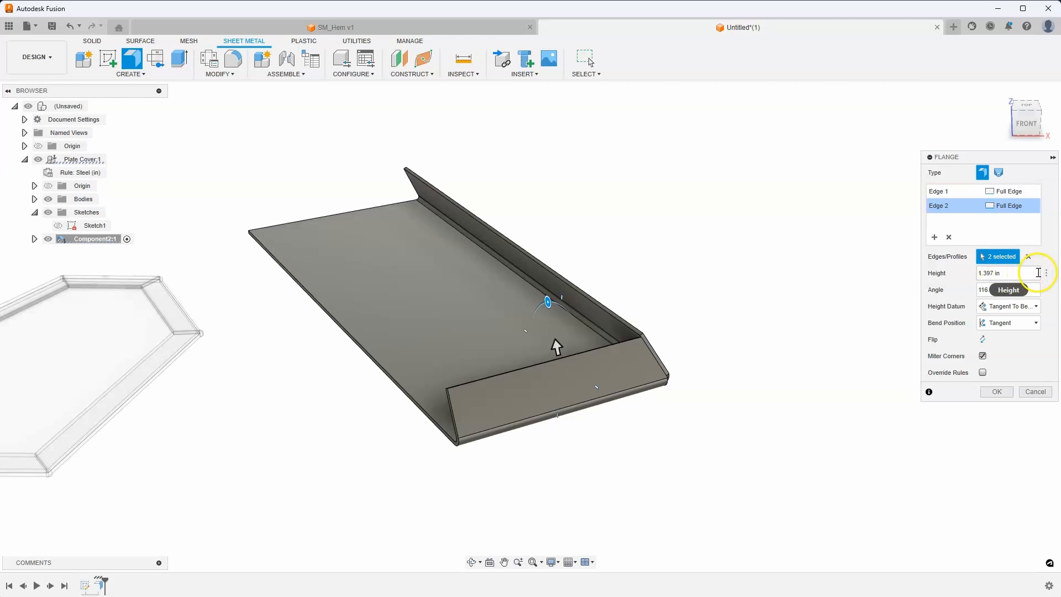
pyautogui.click(1047, 273)
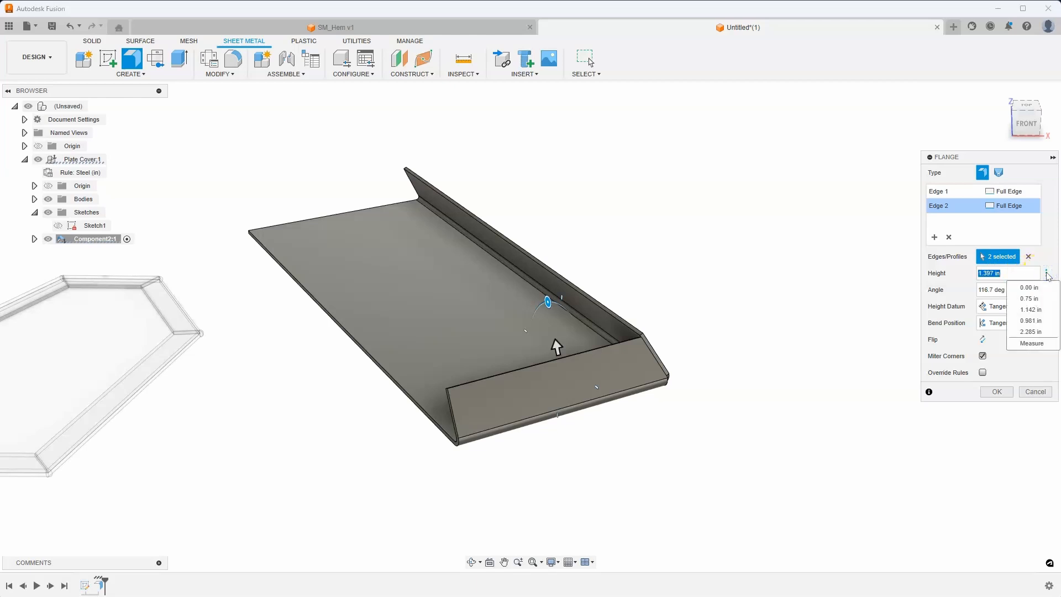
pyautogui.moveTo(1032, 310)
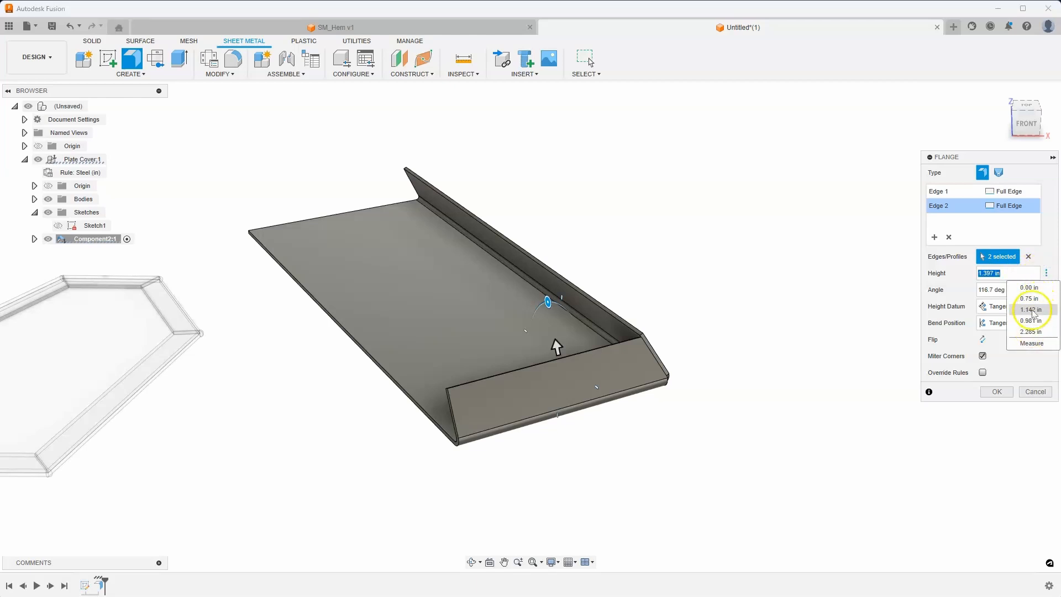
pyautogui.click(1027, 298)
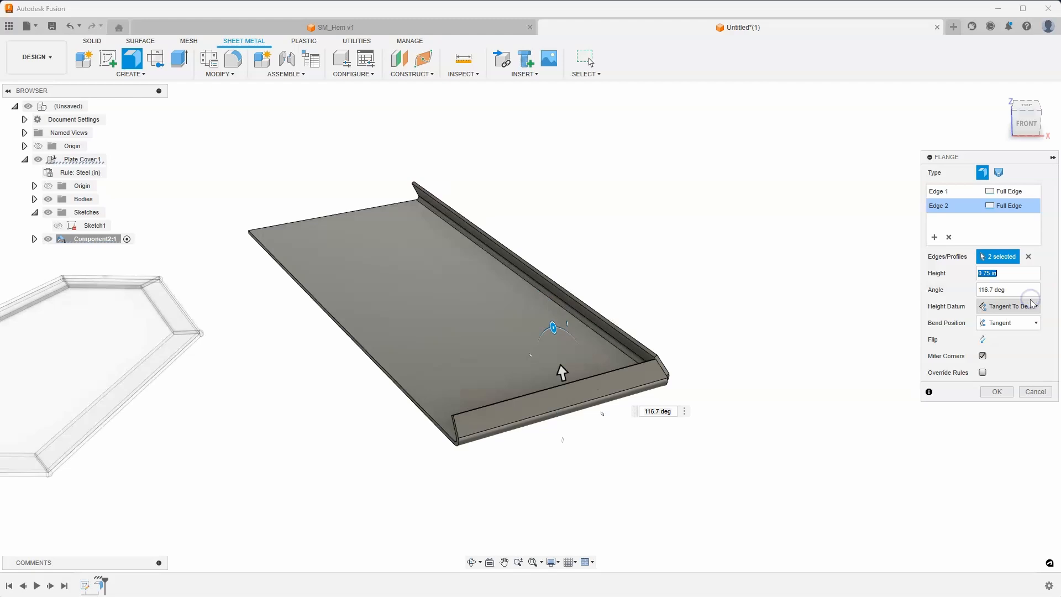
pyautogui.click(1005, 290)
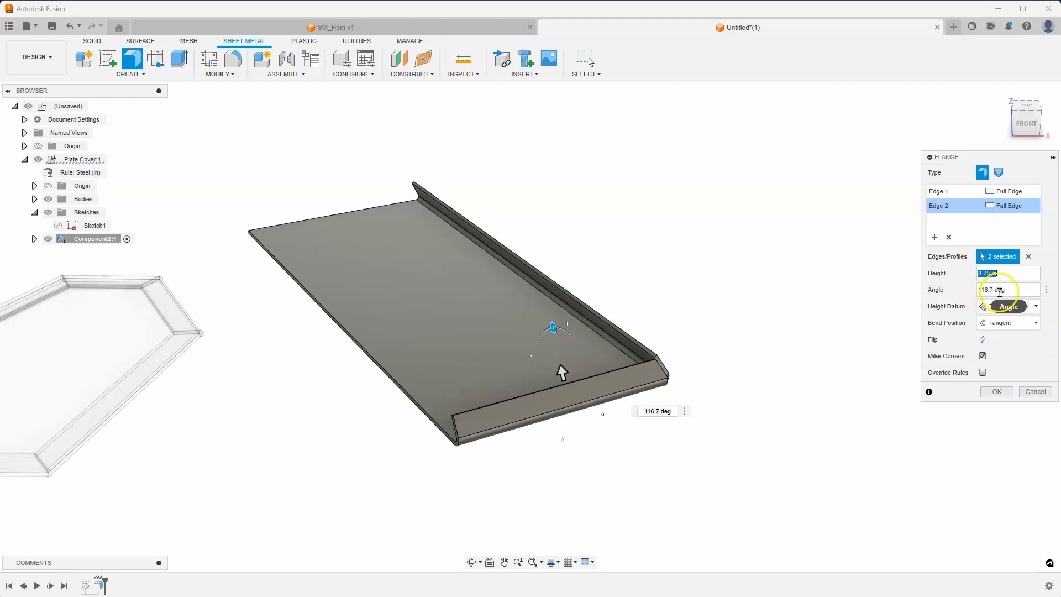
pyautogui.click(1045, 292)
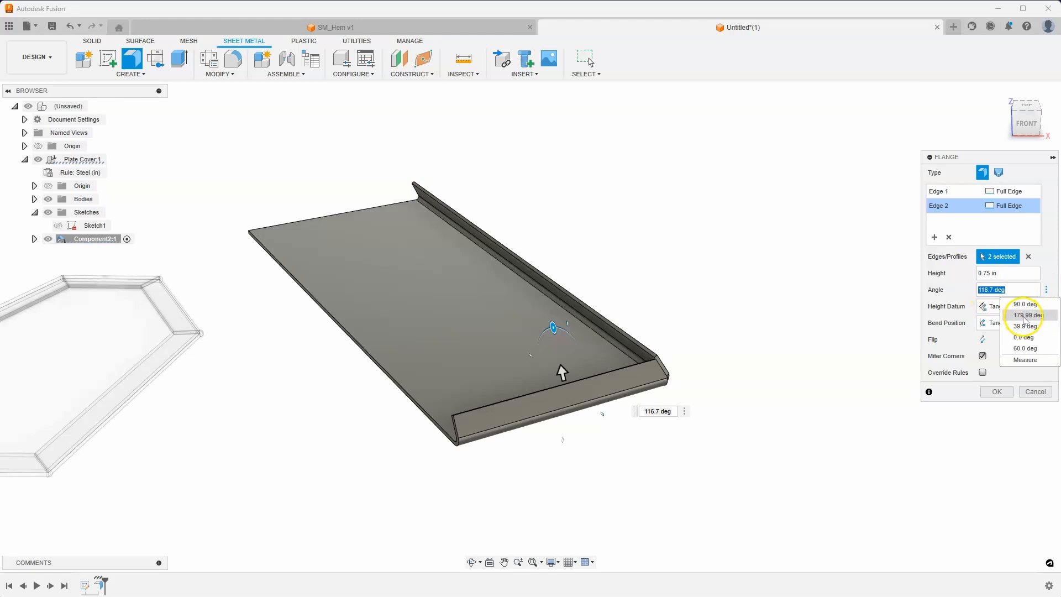
pyautogui.click(1024, 315)
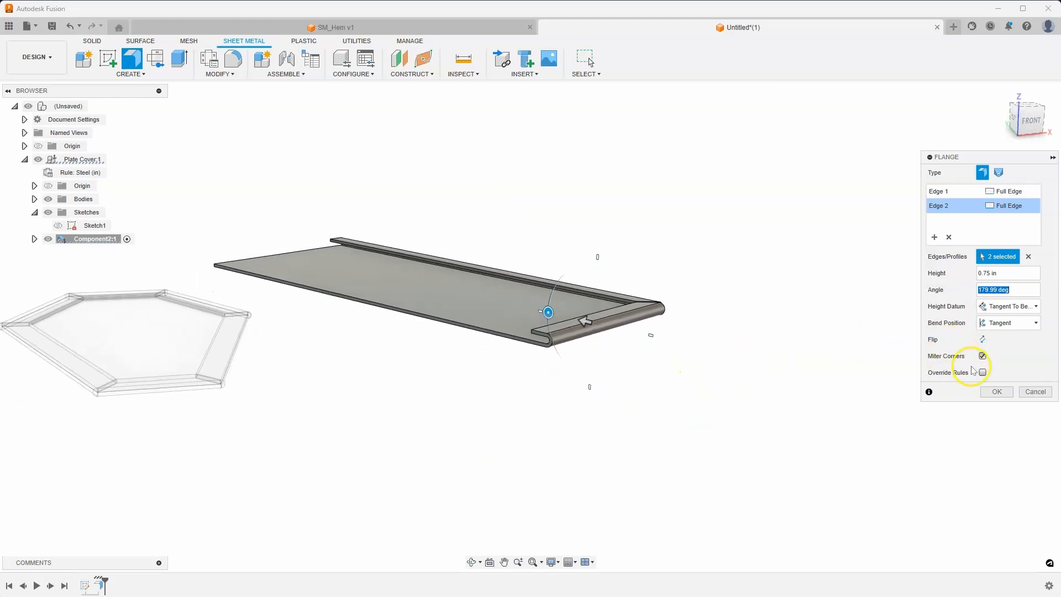
# - Override the rules with a 0.0010 in bend radius and confirm the hemmed flanges
pyautogui.click(983, 372)
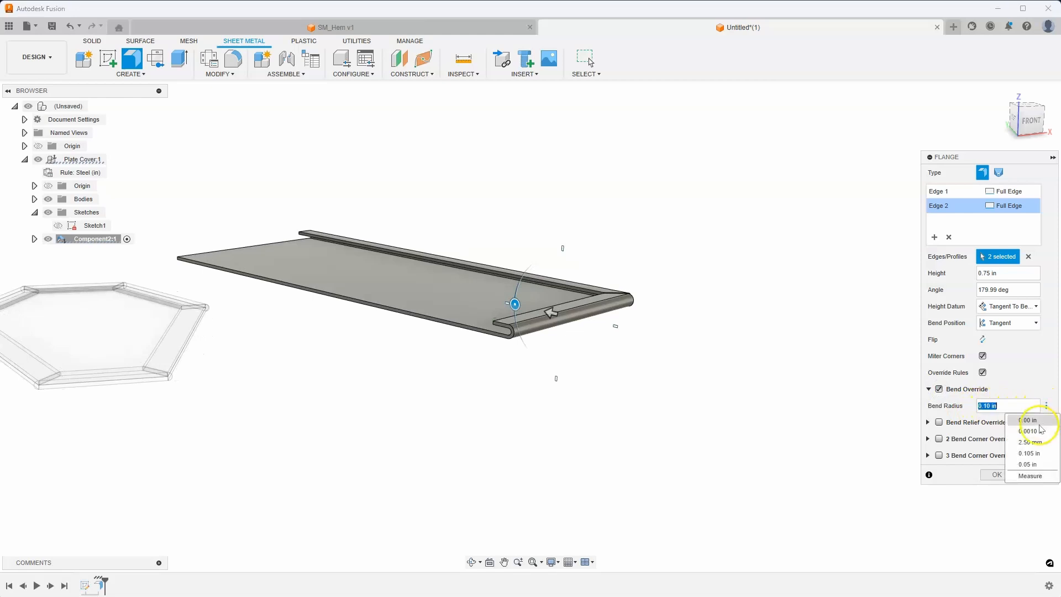
pyautogui.click(1029, 431)
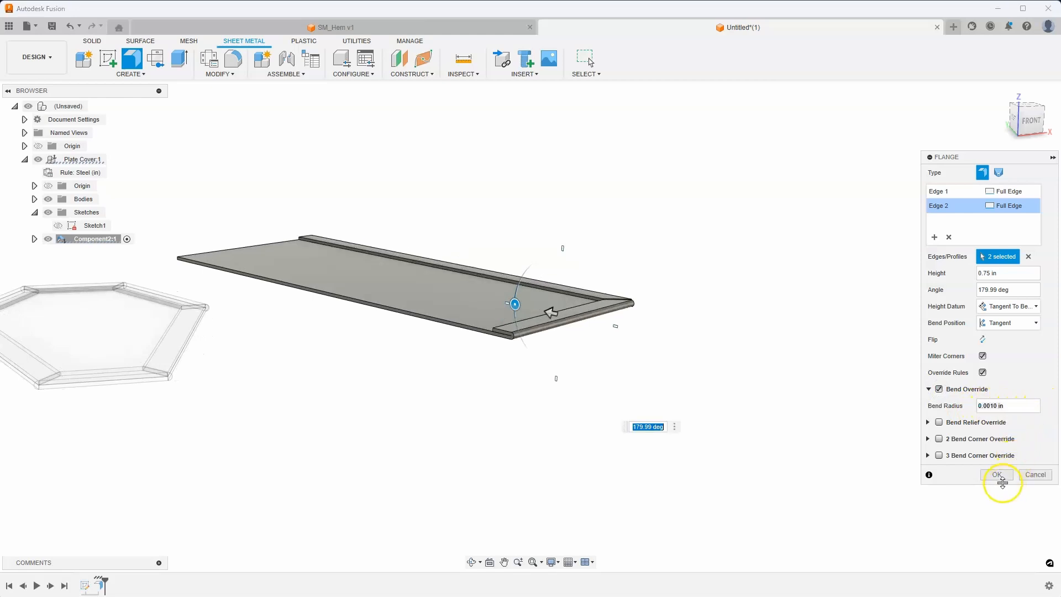
pyautogui.click(996, 475)
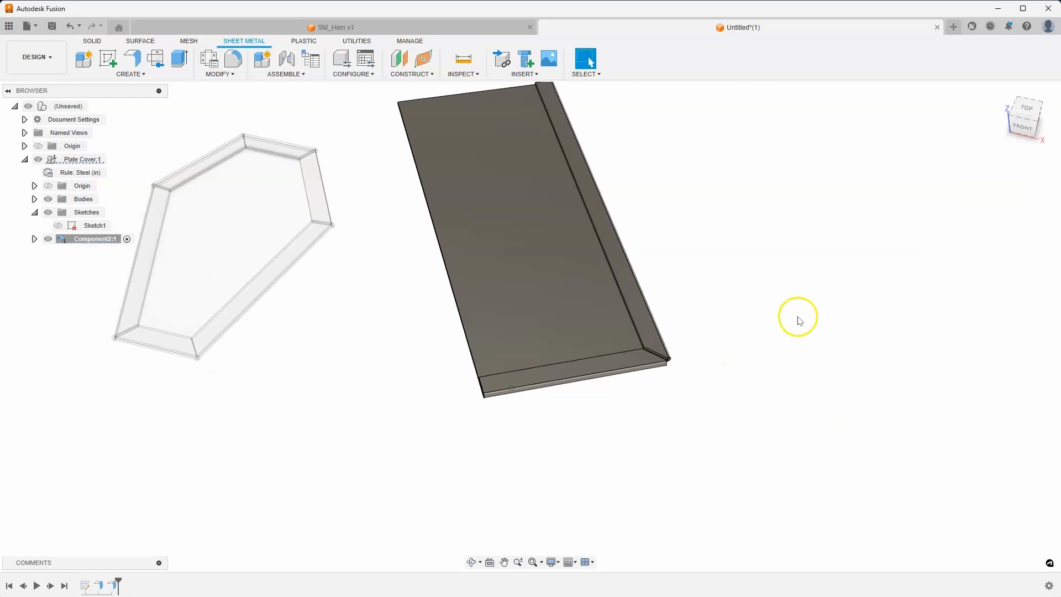